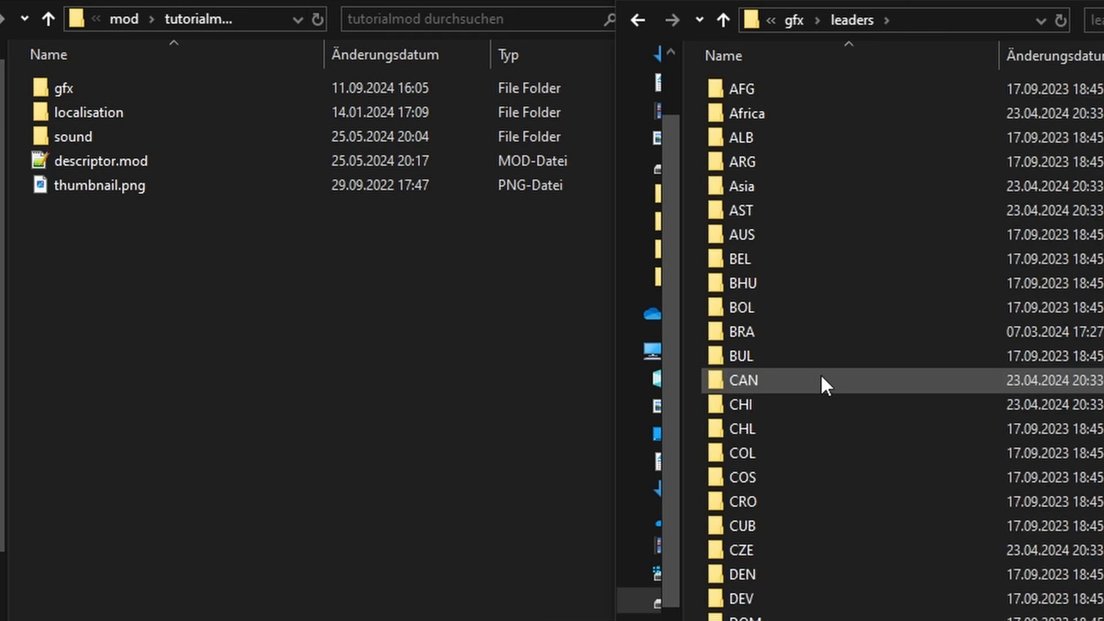
Step: Find John Curtin's portrait in gfx\leaders\AST, then open the game's interface folder
double_click(740, 209)
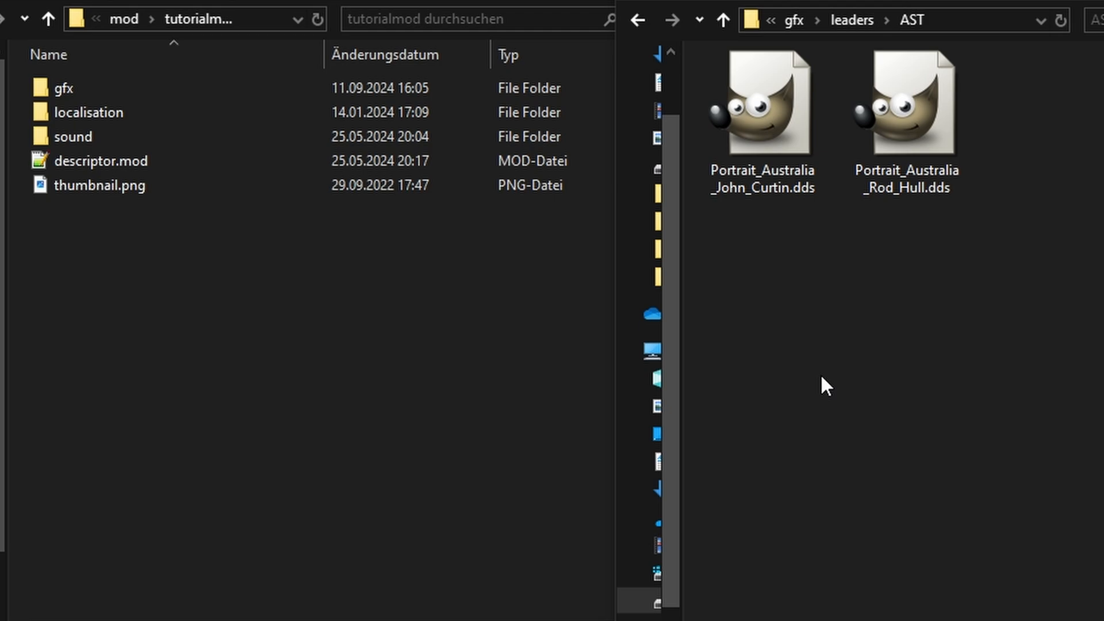
double_click(63, 87)
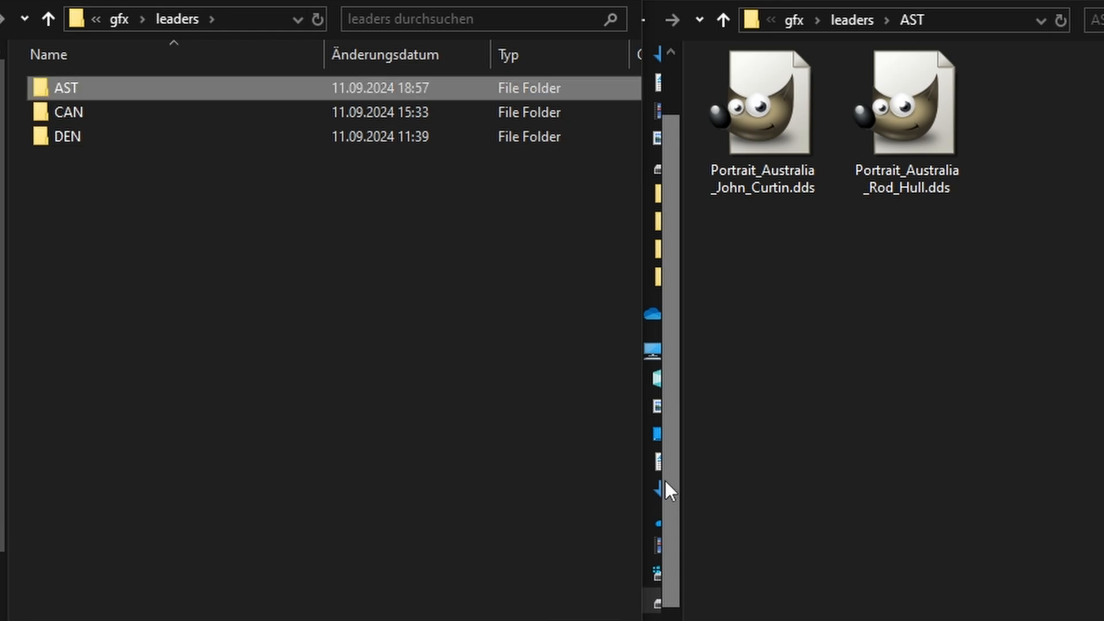
double_click(65, 88)
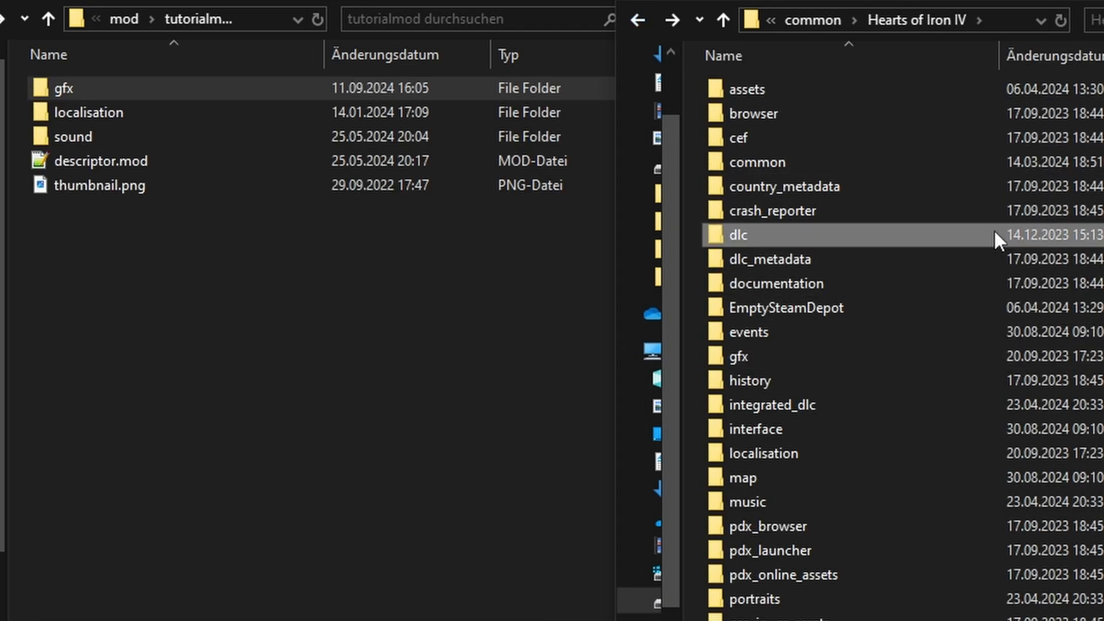
left_click(755, 429)
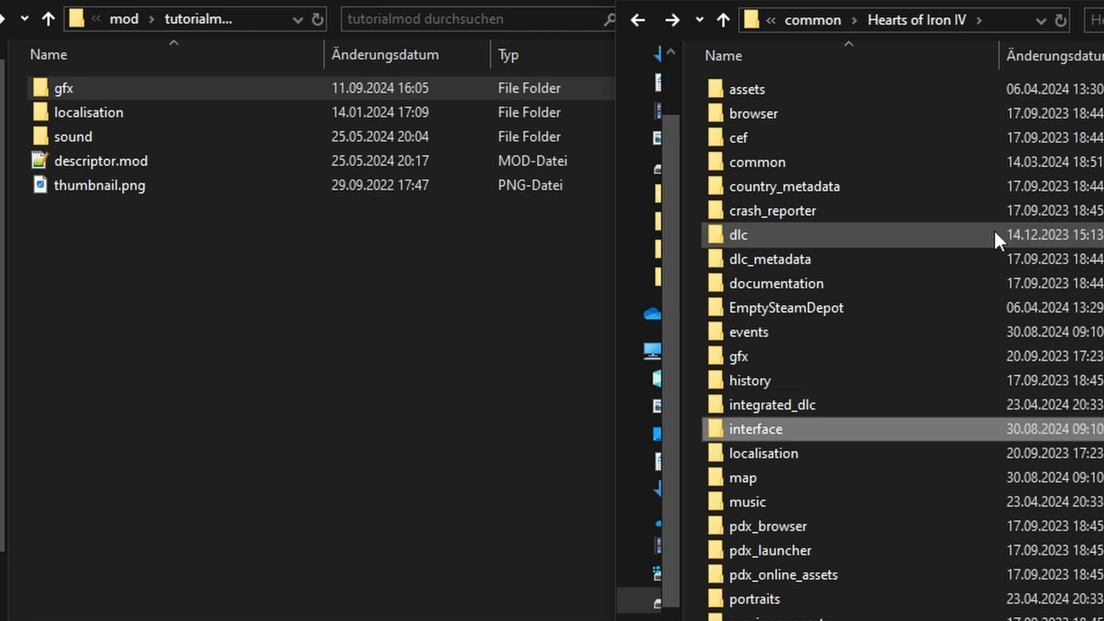
double_click(755, 429)
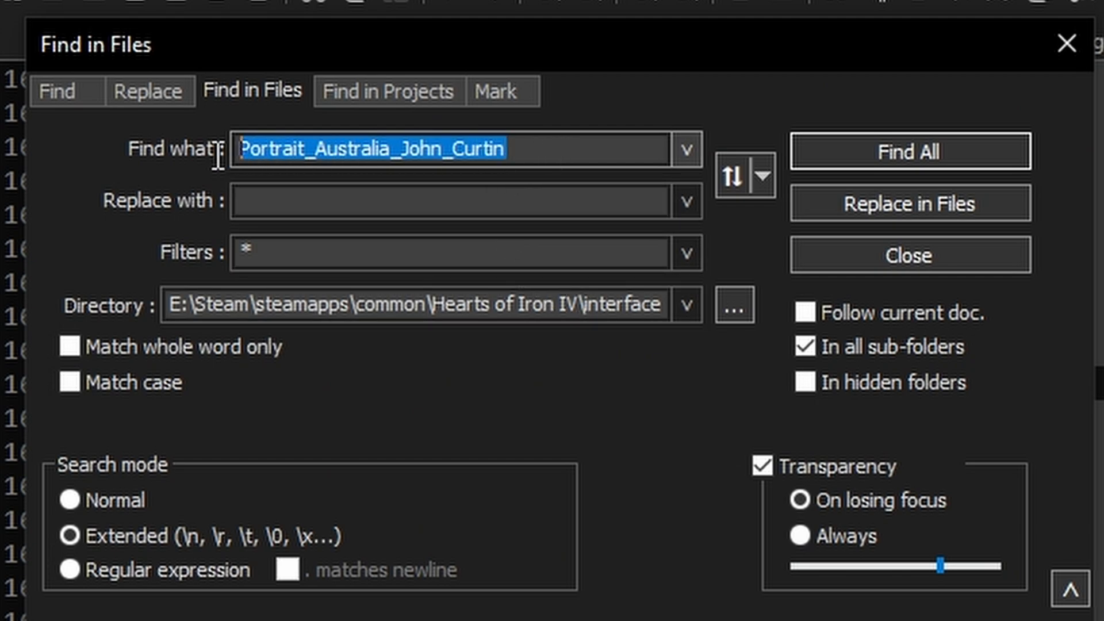
Step: Run Find in Files for Portrait_Australia_John_Curtin over the game's interface folder
left_click(419, 305)
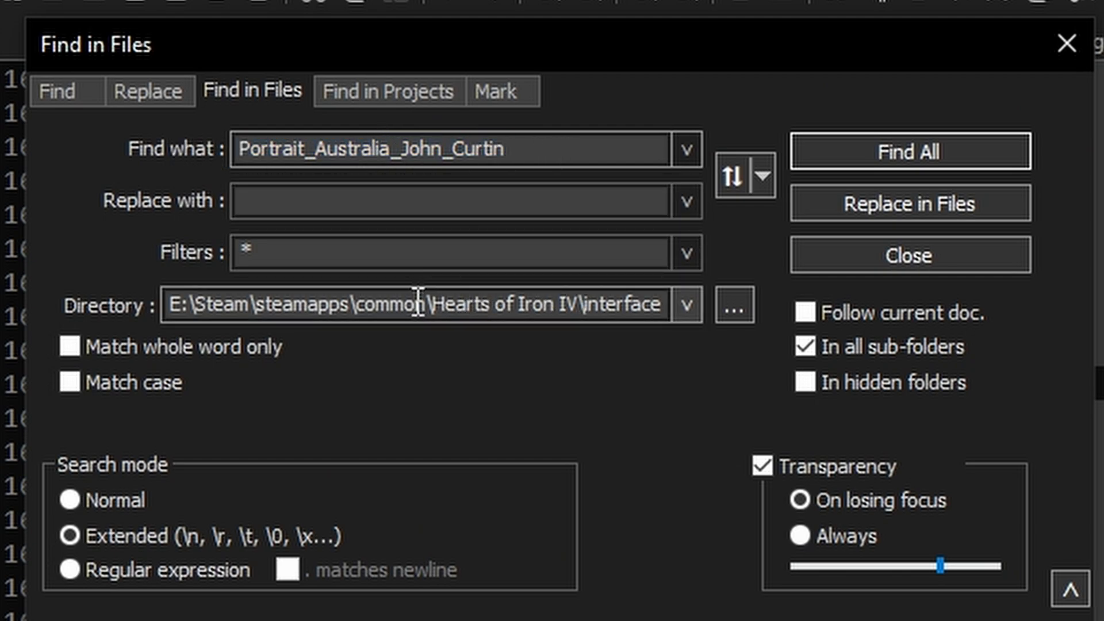
double_click(619, 305)
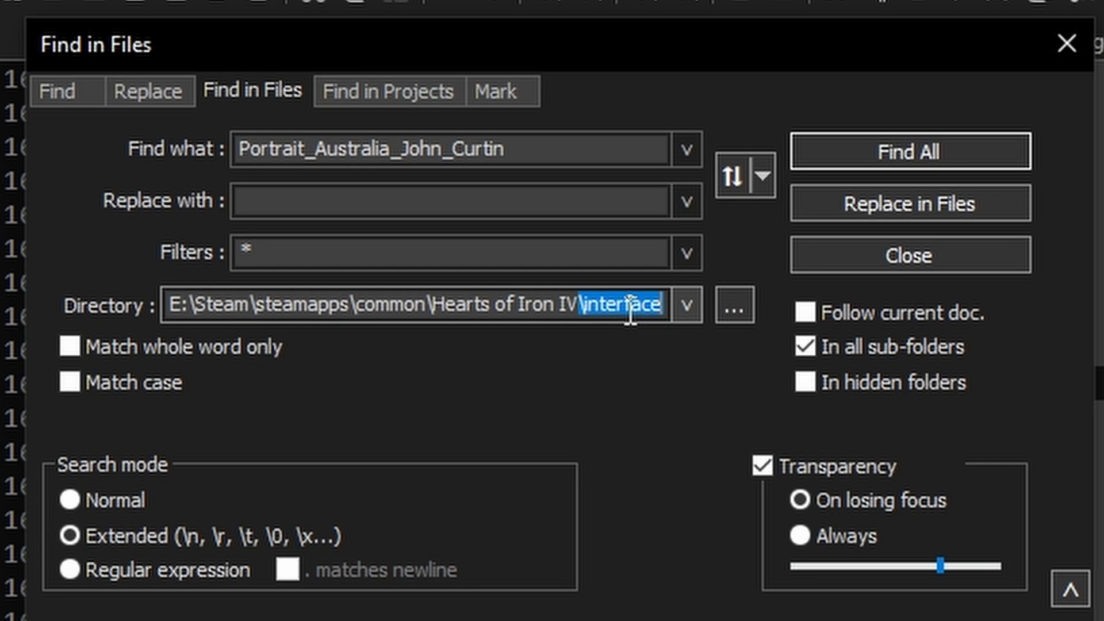
left_click(909, 150)
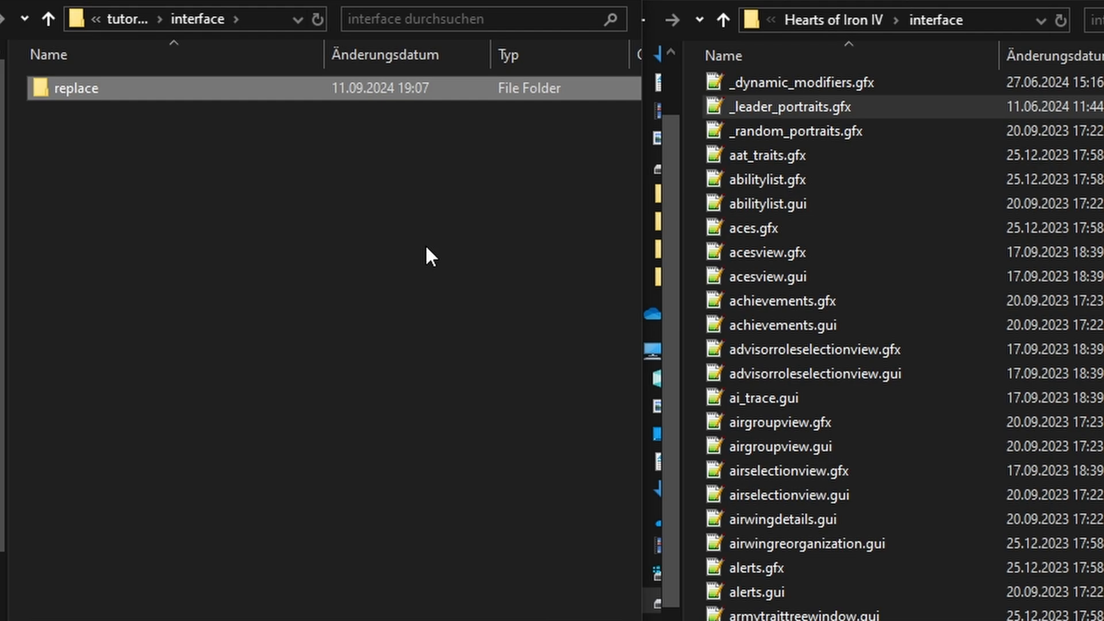
Step: Open the still-empty replace folder inside tutorialmod\interface
double_click(77, 87)
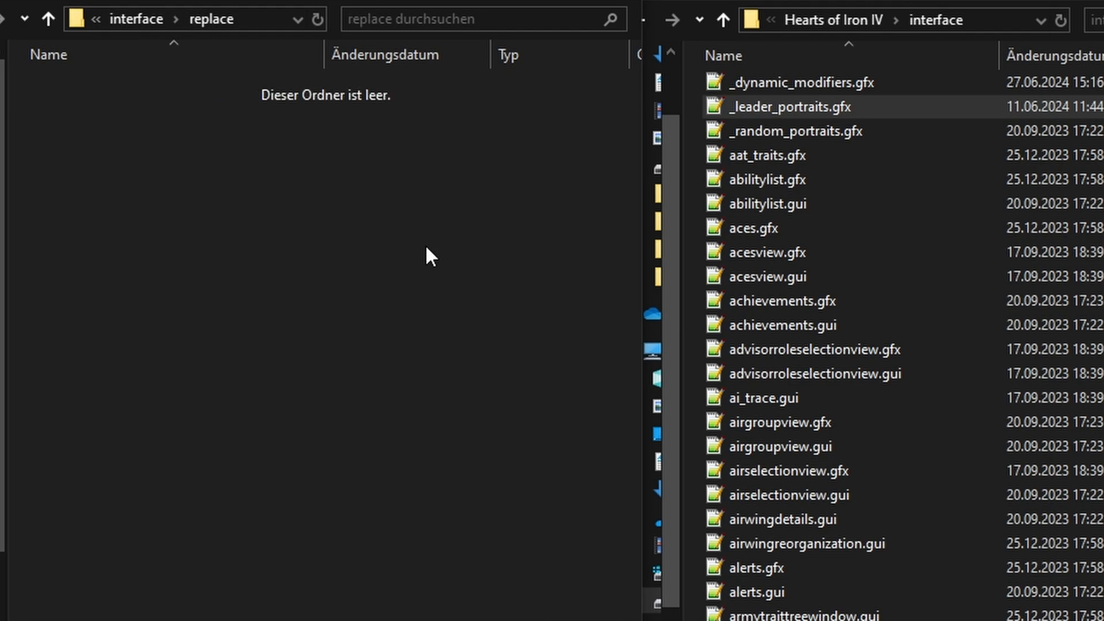
mouse_move(223, 230)
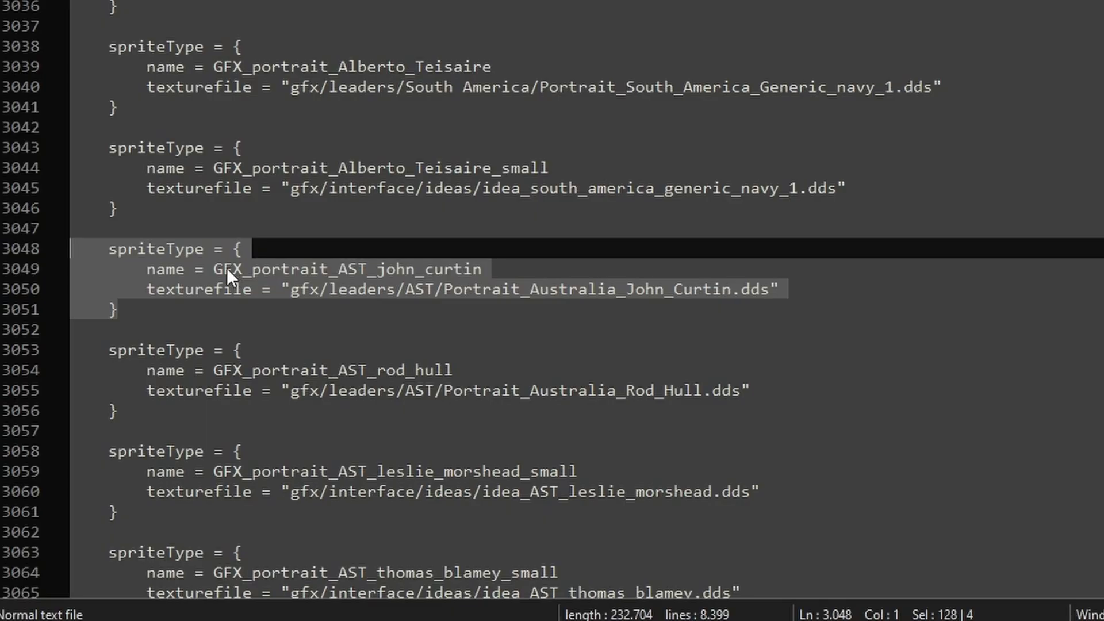
Step: Delete the entries before GFX_portrait_AST_john_curtin so it comes first under spriteTypes
left_click(106, 248)
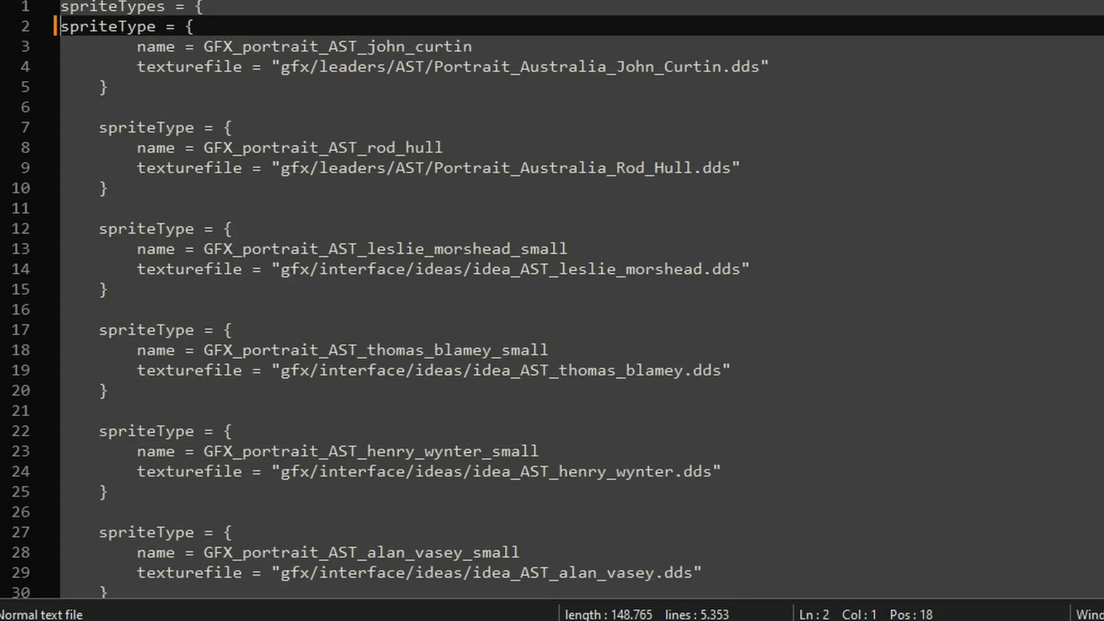
key("ctrl+a")
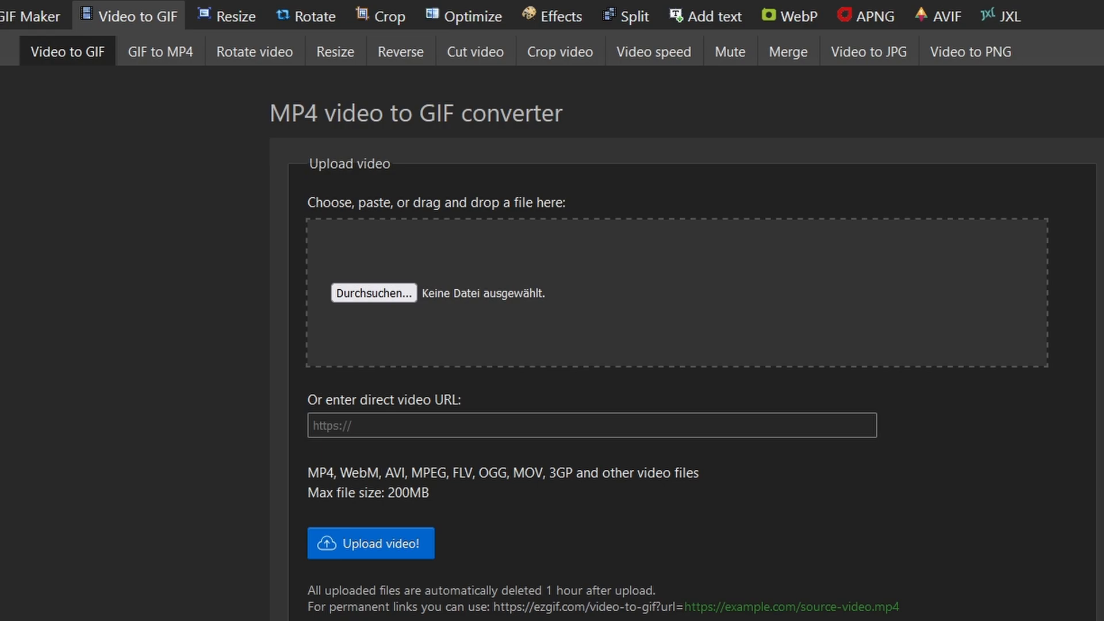
Step: Upload the gas-mask soldier MP4 and convert it to a 156×210, 99-frame GIF
left_click(371, 543)
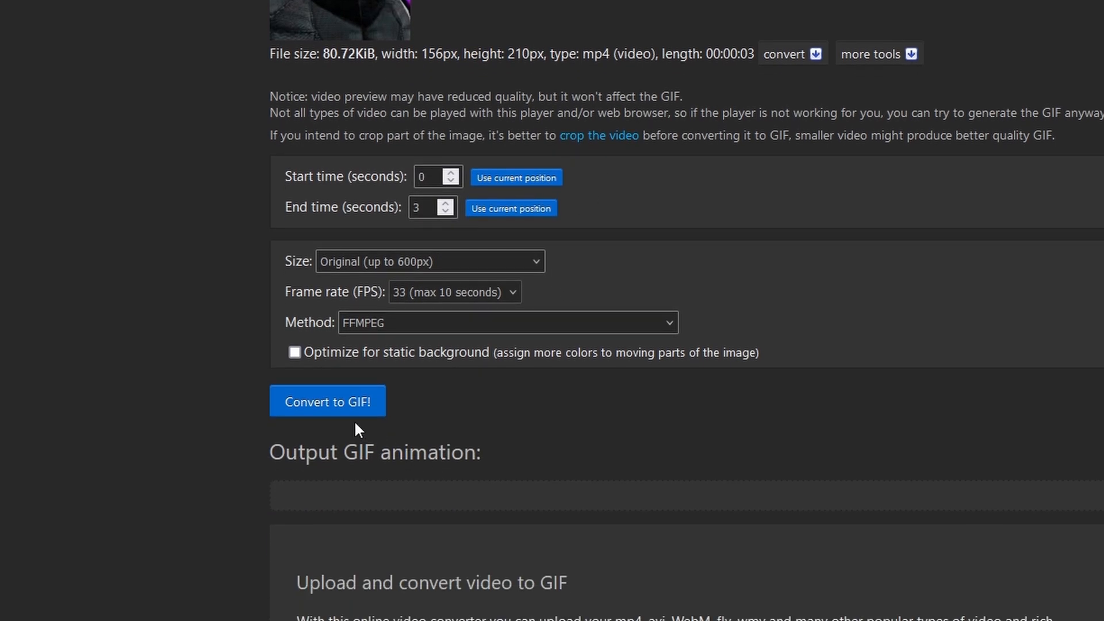
left_click(327, 402)
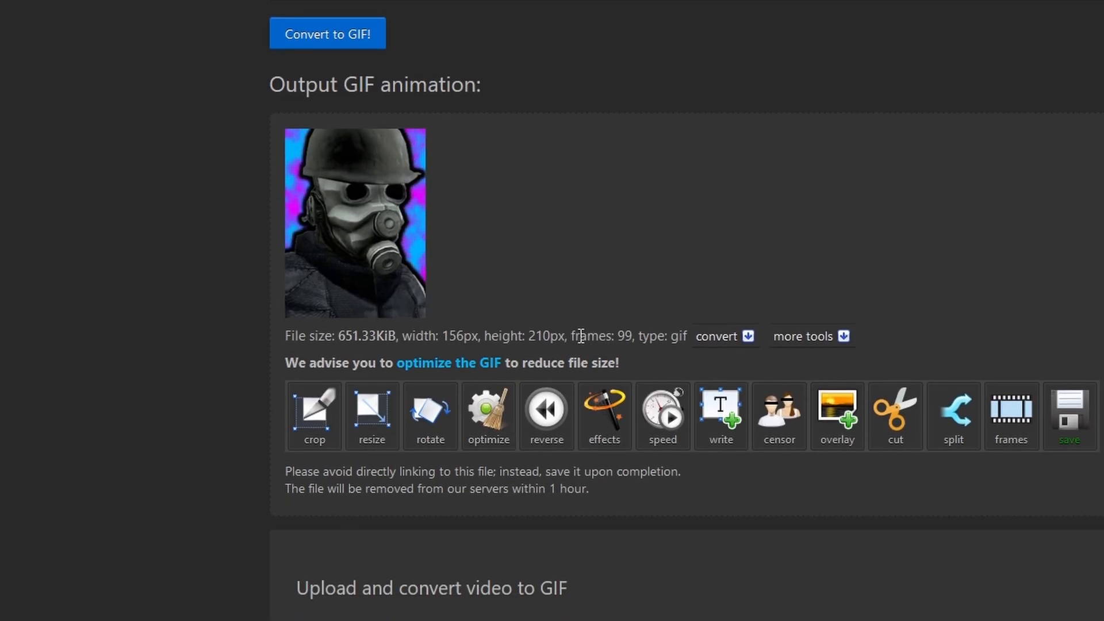
double_click(599, 336)
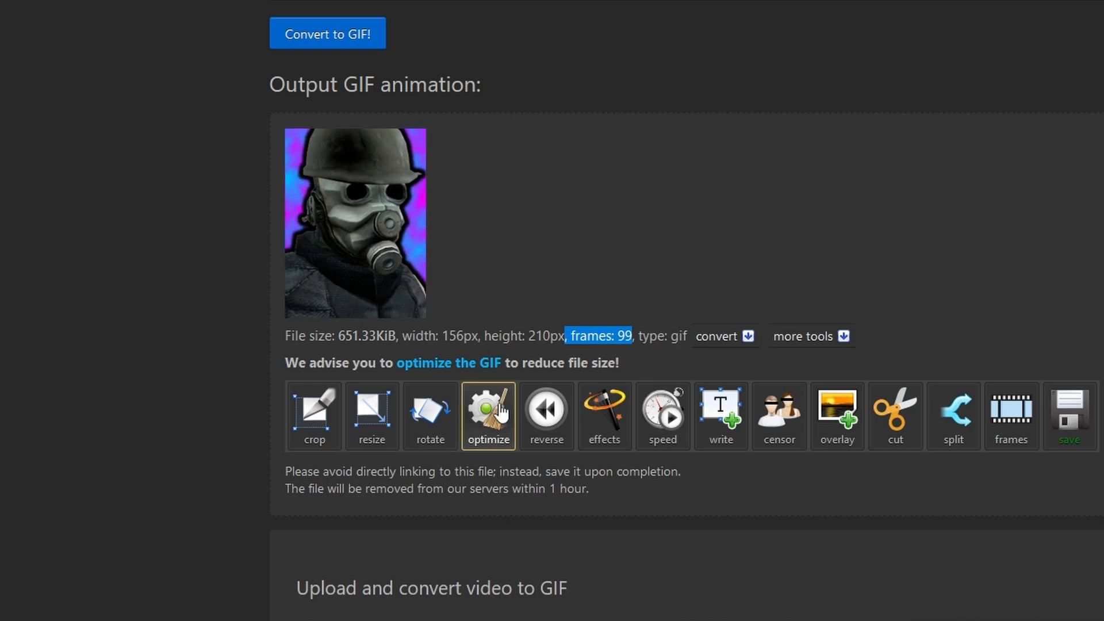
Step: Optimize the soldier GIF by removing every 3rd frame, leaving 63 frames
left_click(488, 415)
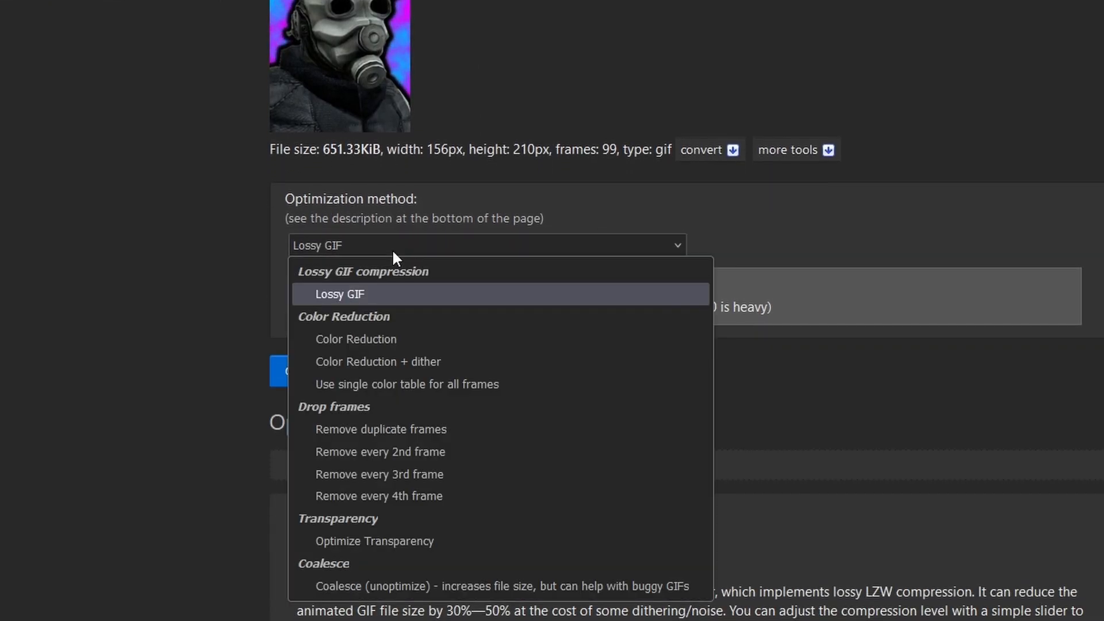
left_click(379, 473)
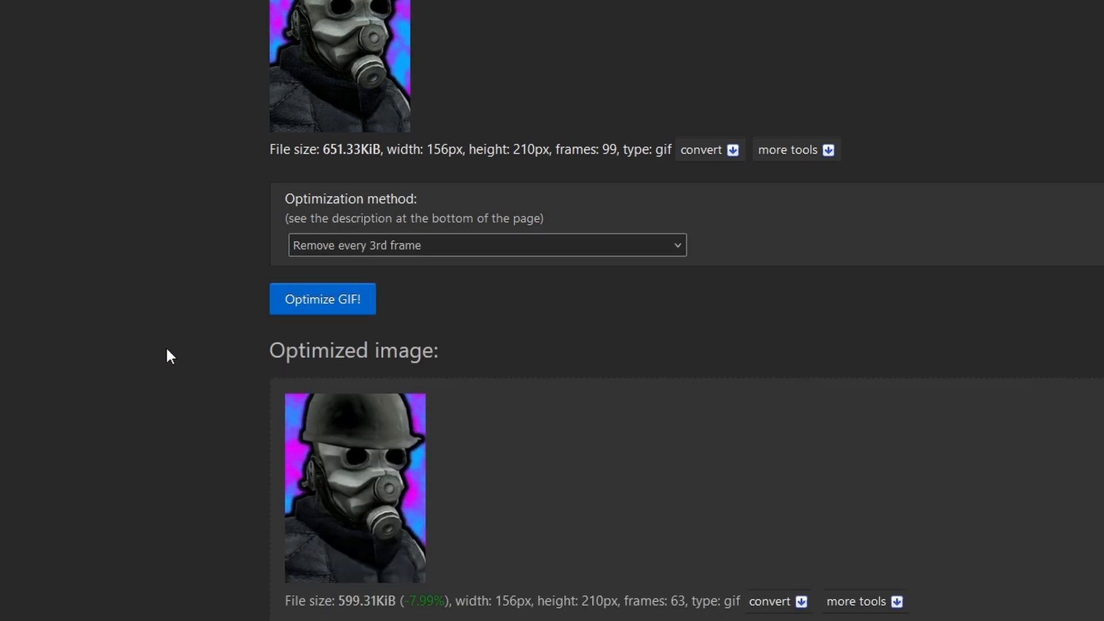
scroll("down", 3)
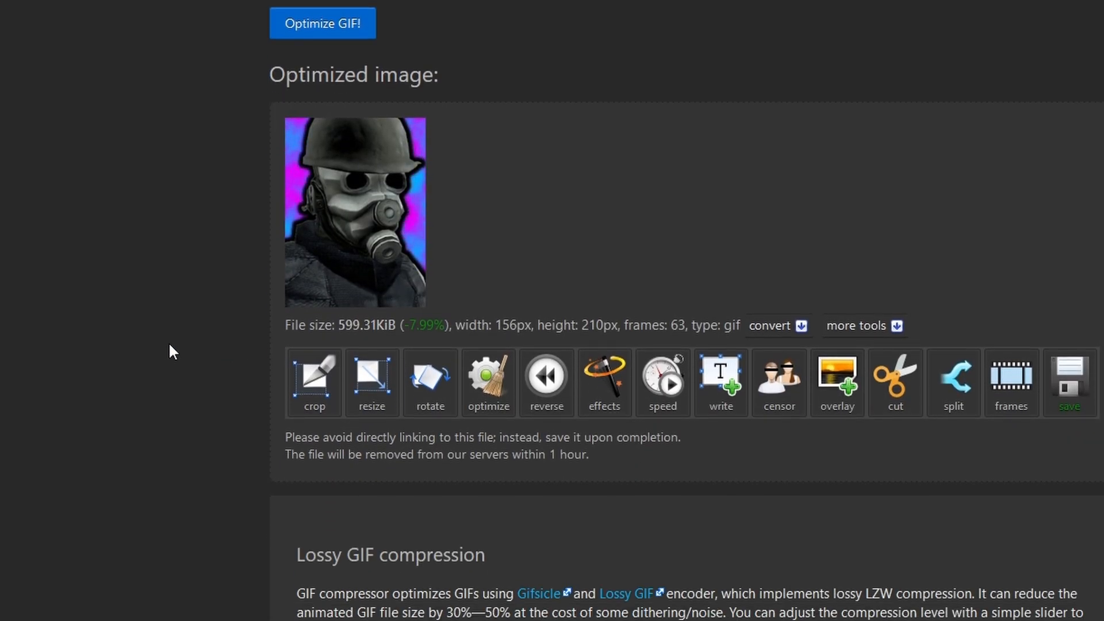
mouse_move(350, 158)
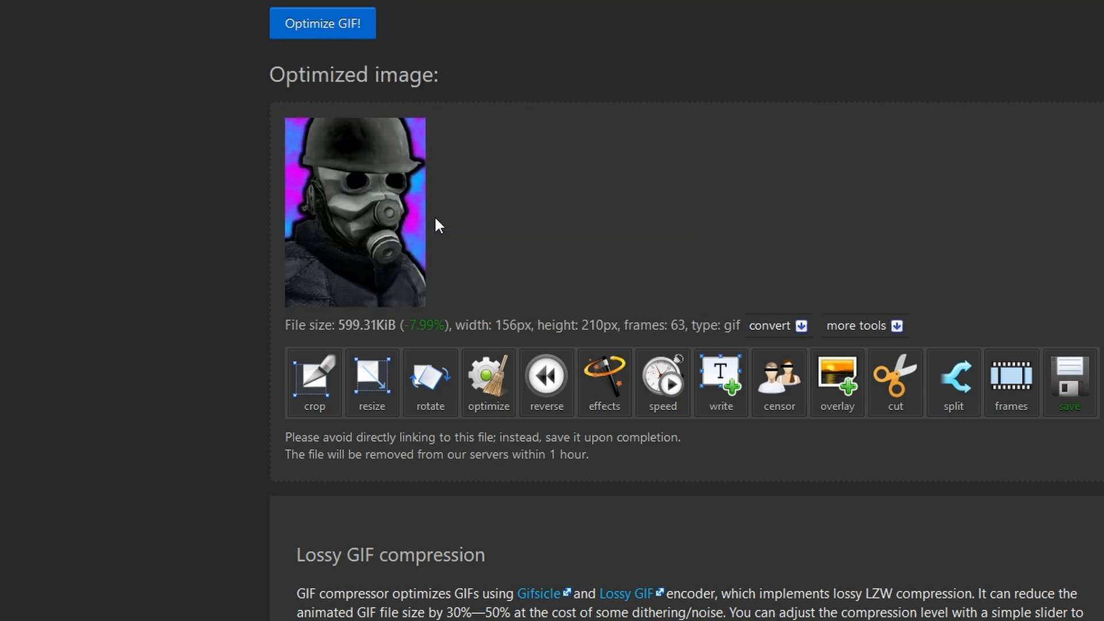
left_click(322, 23)
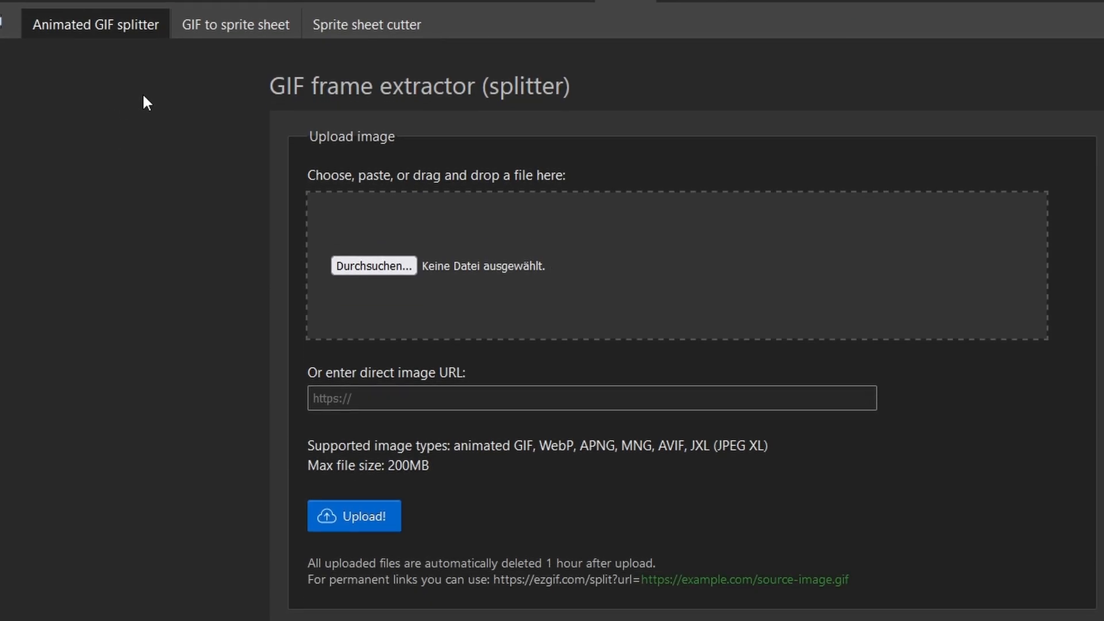
Step: Make a horizontally stacked 10920×210 PNG sprite sheet from 156×210 GIF frames
left_click(235, 24)
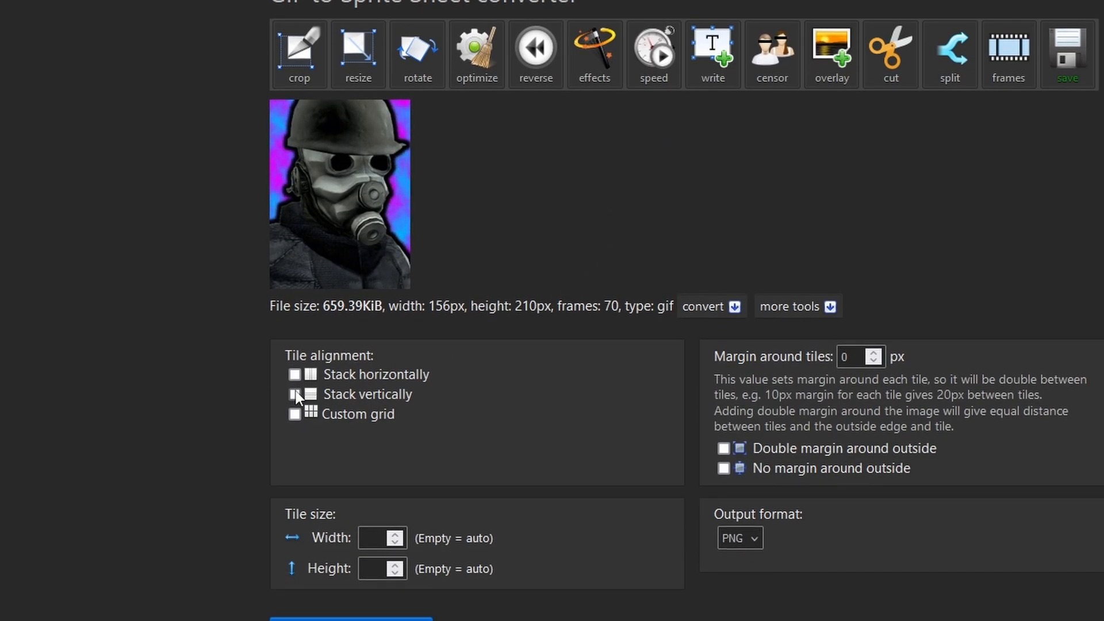
left_click(294, 374)
type("156")
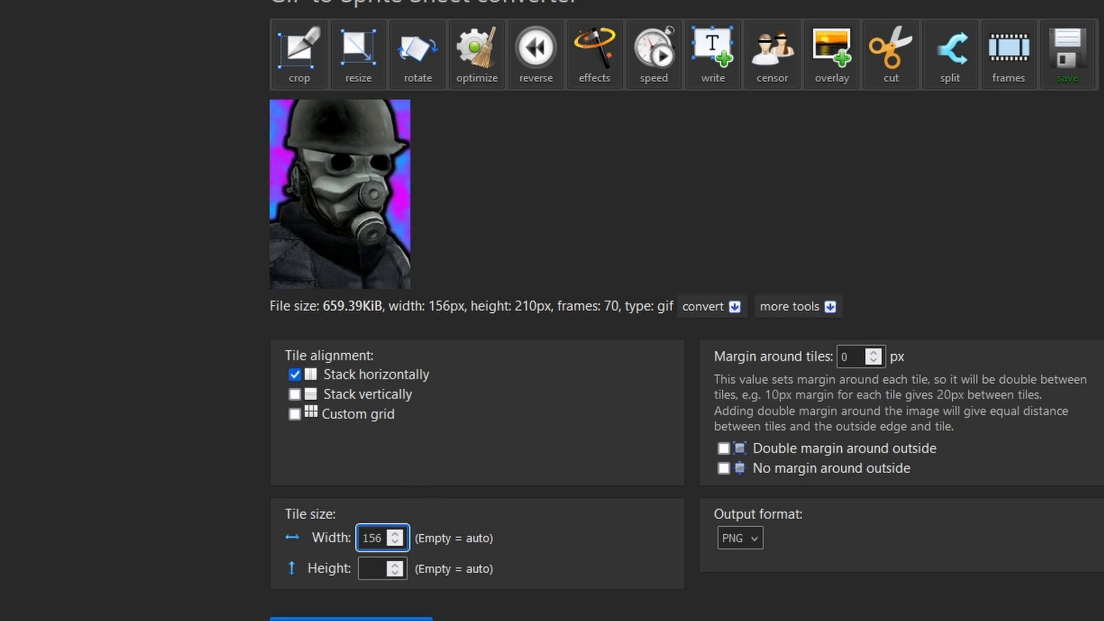
type("210")
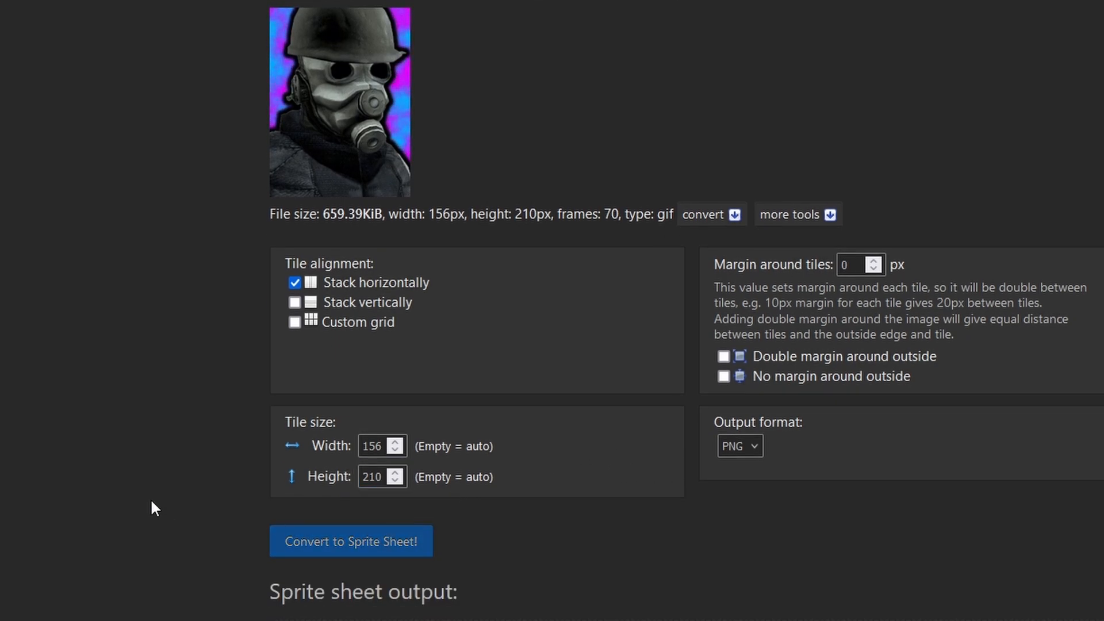
left_click(351, 540)
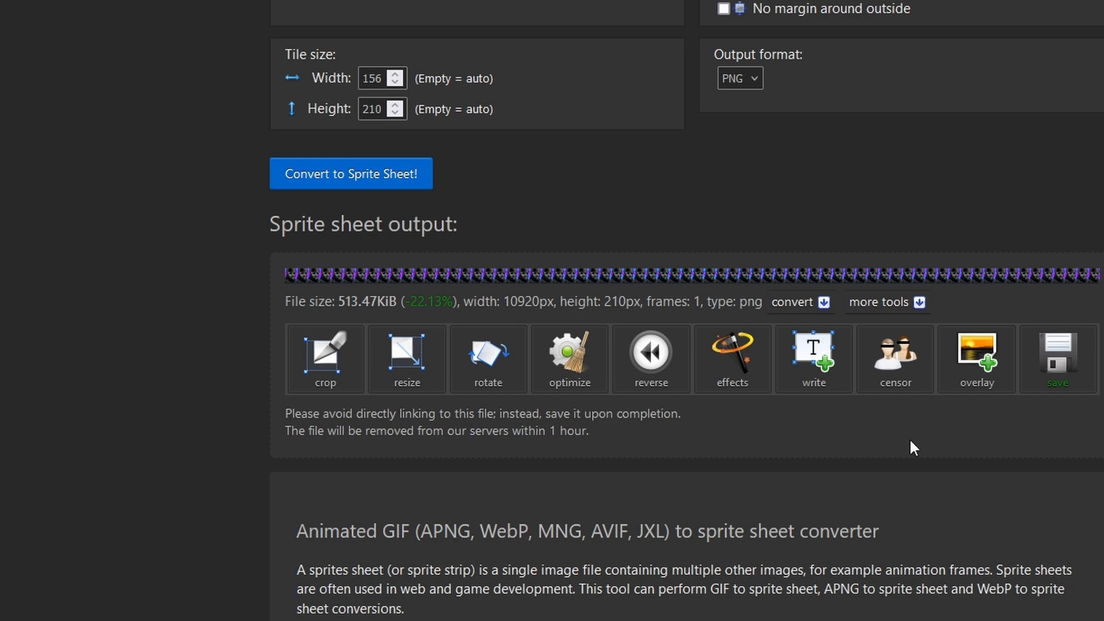
mouse_move(1057, 363)
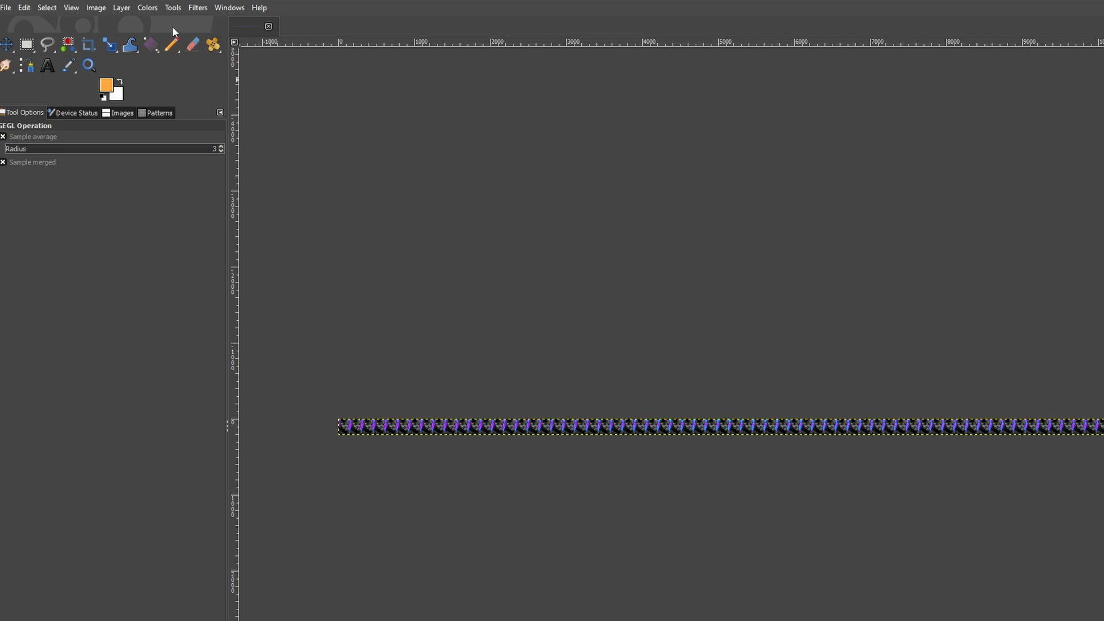
left_click(96, 7)
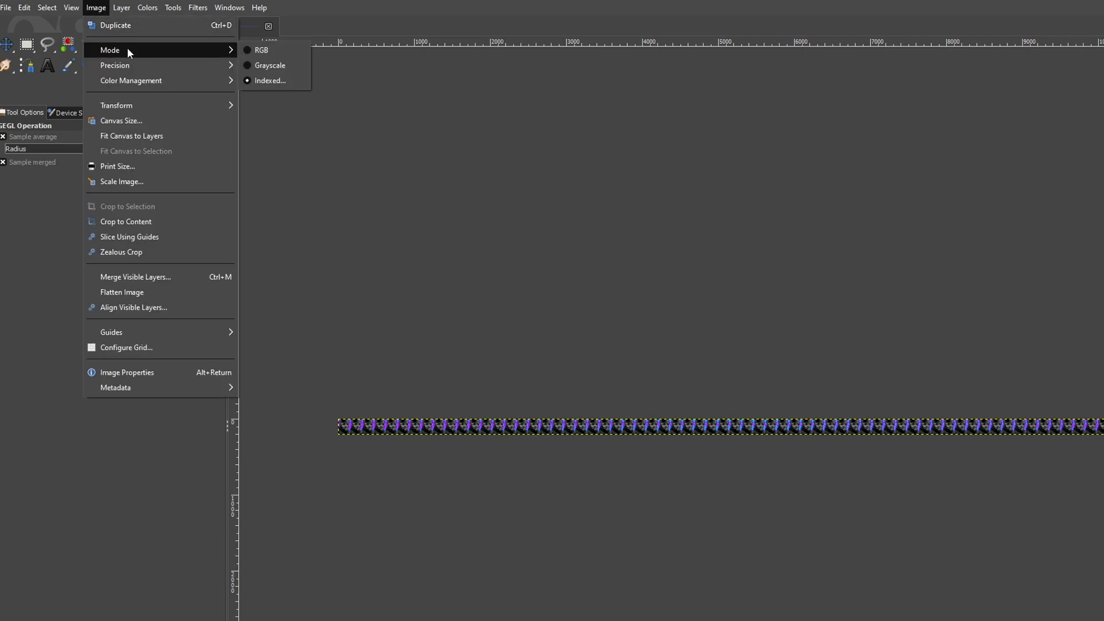
mouse_move(261, 50)
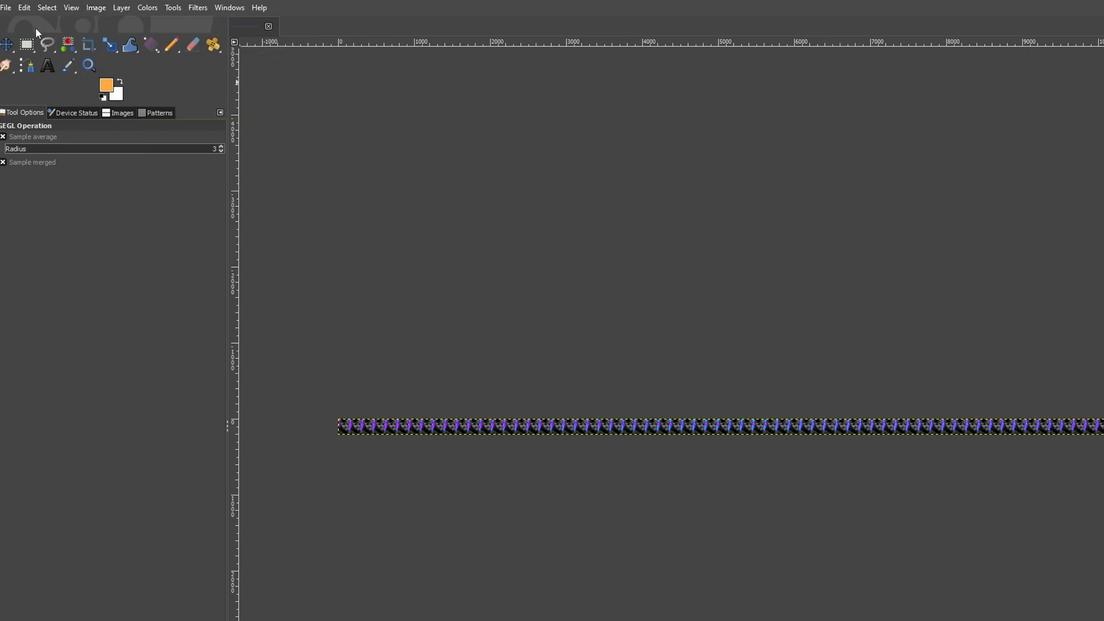
left_click(5, 8)
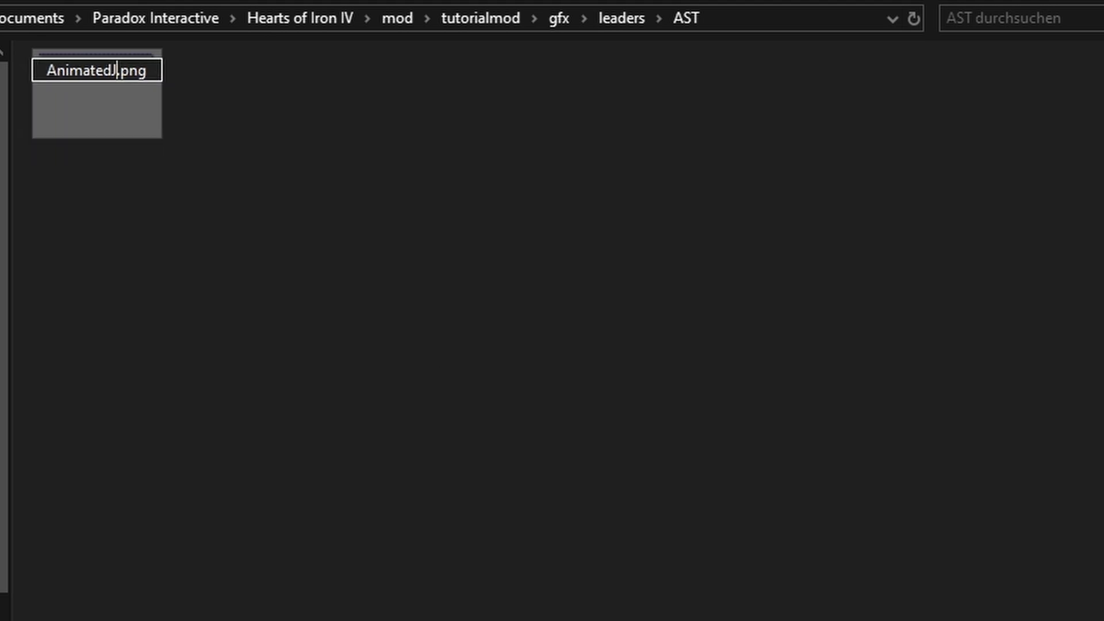
Step: Search for JohnCurtin to check AnimatedJohnCurtin.png in the mod's gfx\leaders\AST folder
type("JohnCurtin")
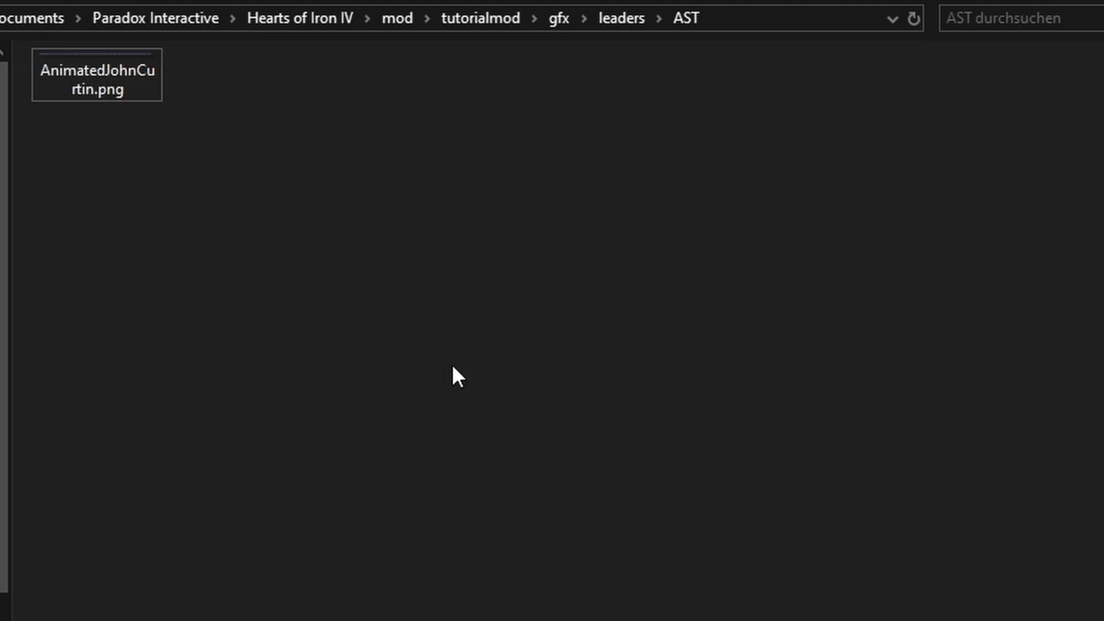
left_click(97, 76)
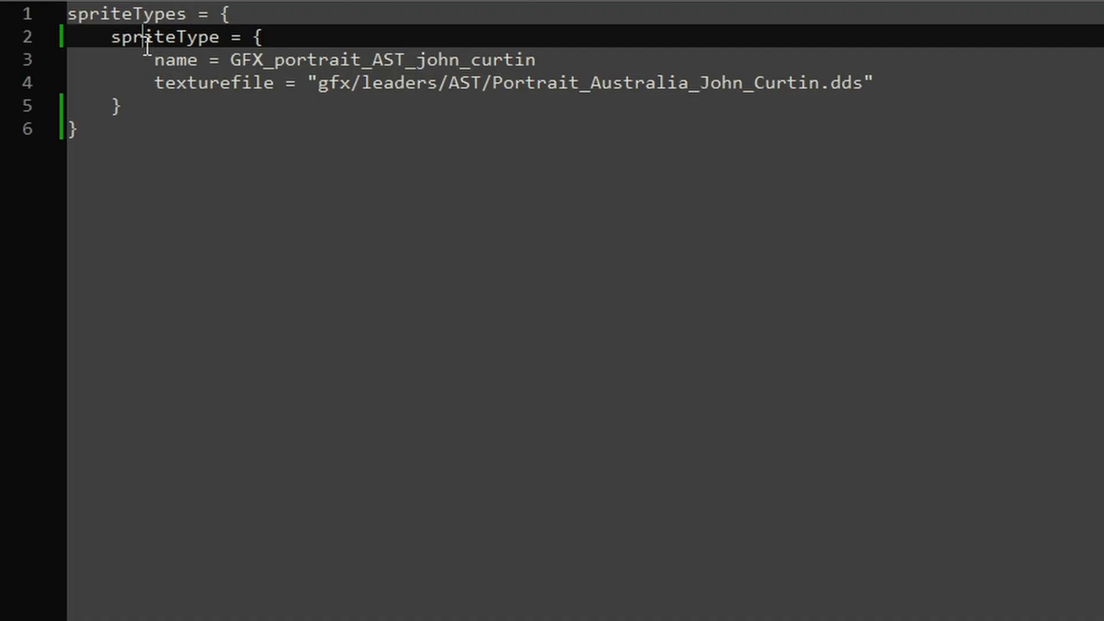
Step: Change John Curtin's entry to frameAnimatedSpriteType with noOfFrames = 70 and animation_rate_fps = 20
type("frame = {")
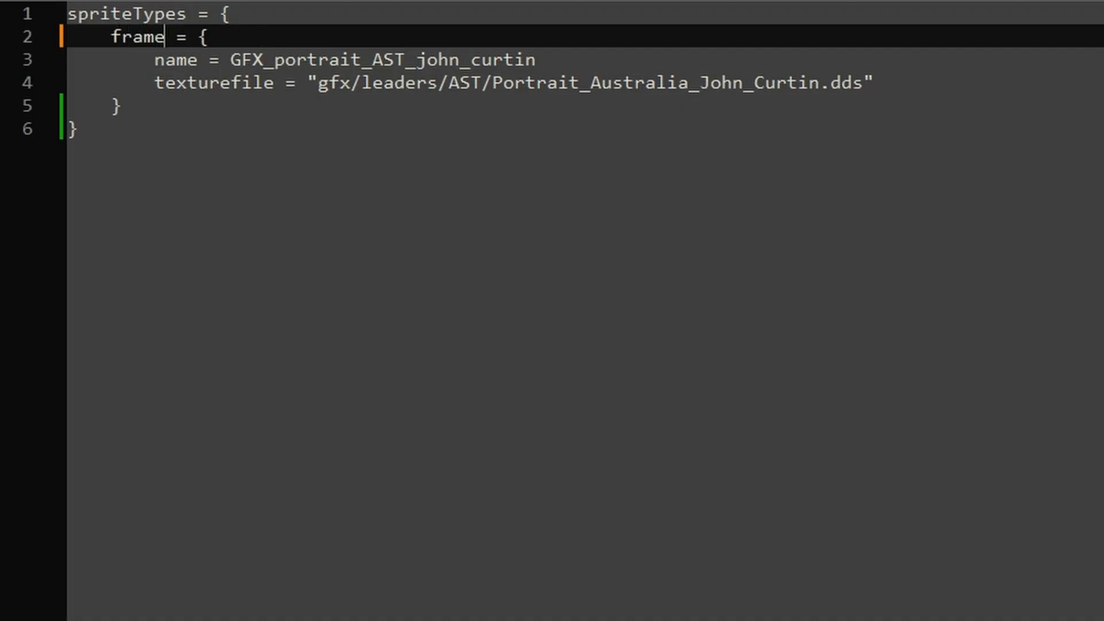
type("AnimatedSpriteType")
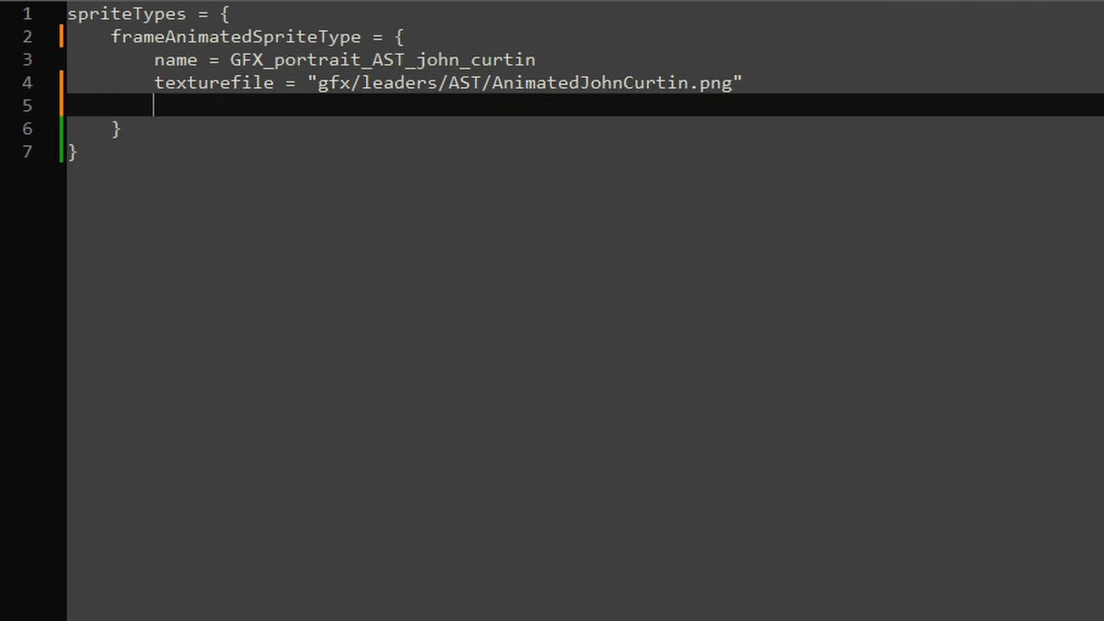
type("noOfFrames")
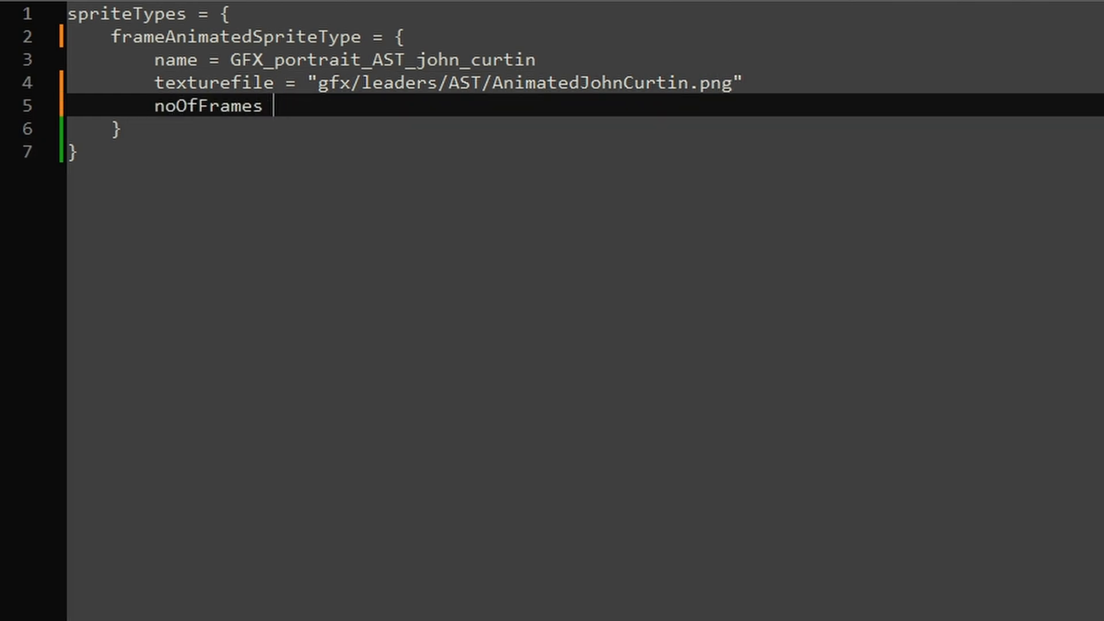
type("= 70")
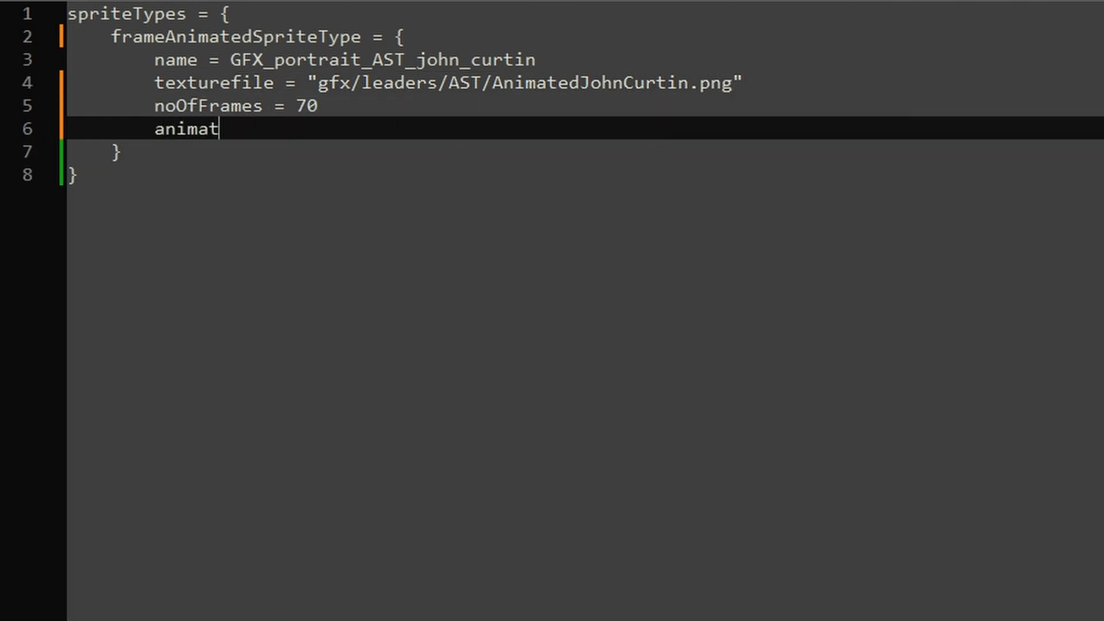
type("ion_ra")
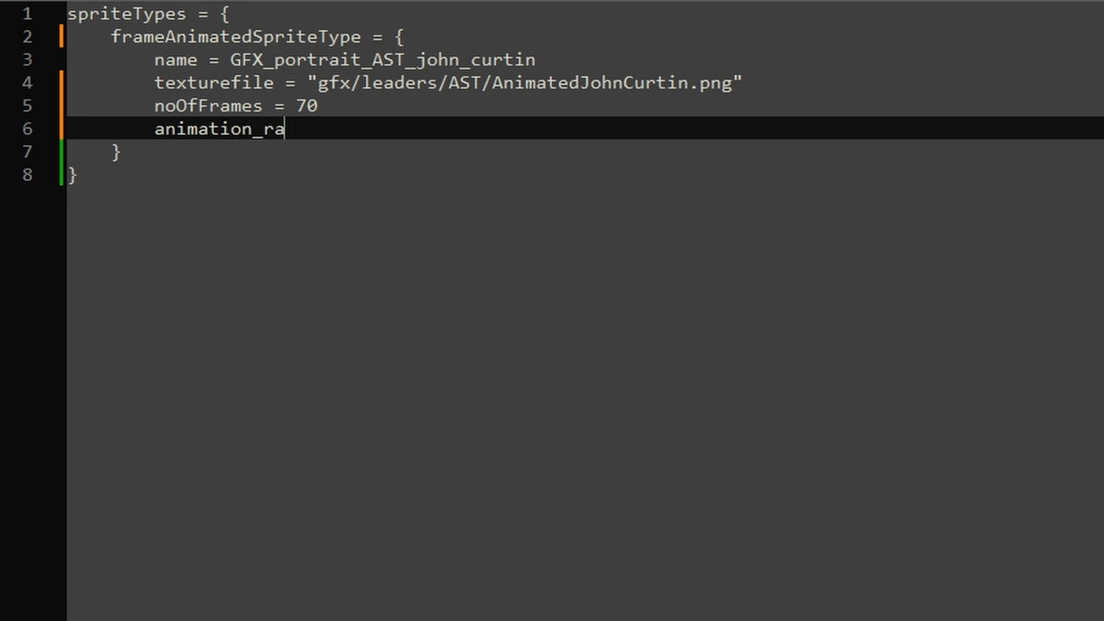
type("te_fps = 20")
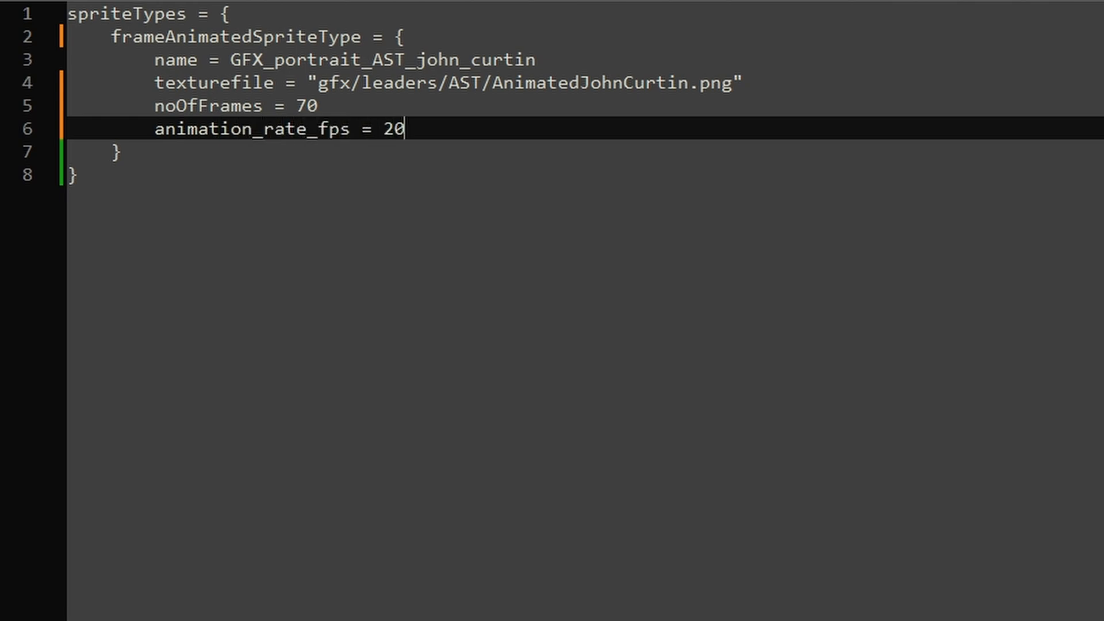
Step: Add looping = yes and play_on_show = yes, dropping the unfinished pause_on_loop line
type("looping")
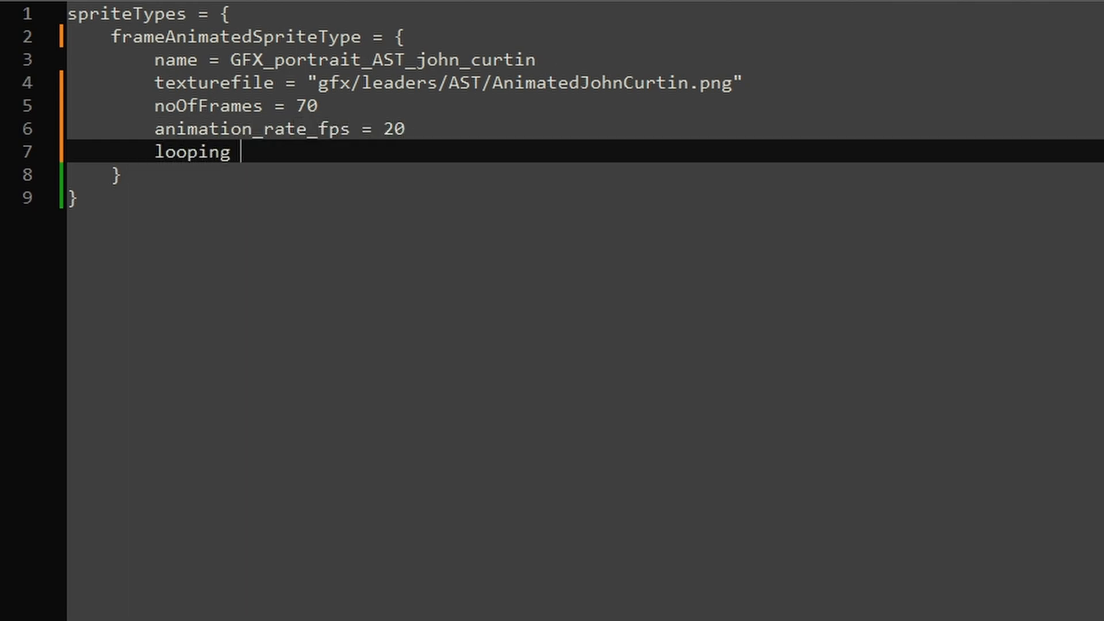
type("= yes")
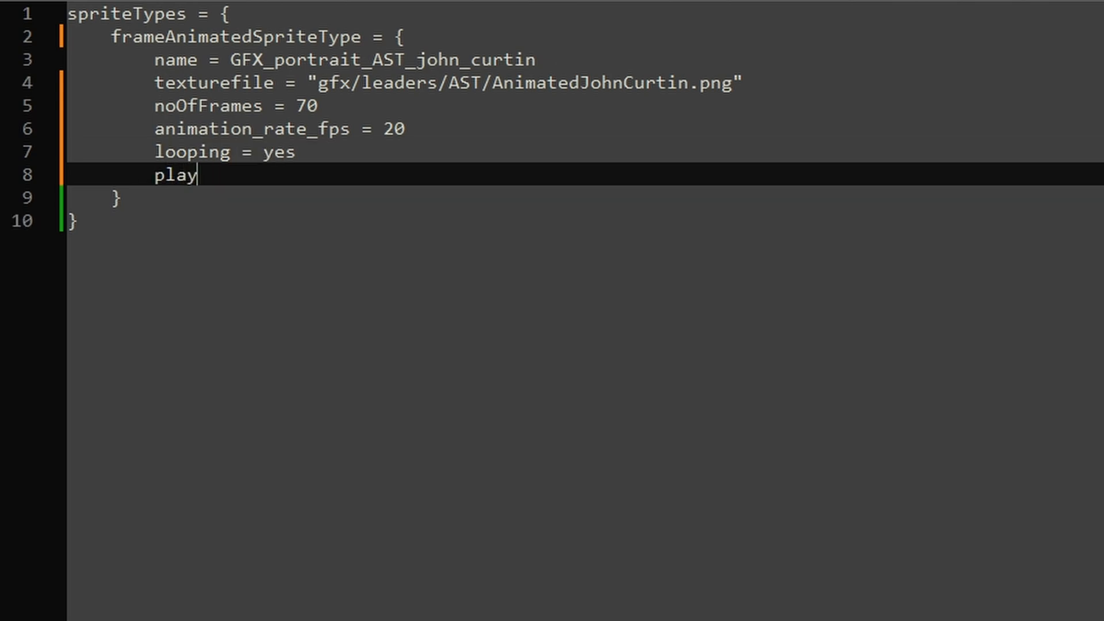
type("_on_show")
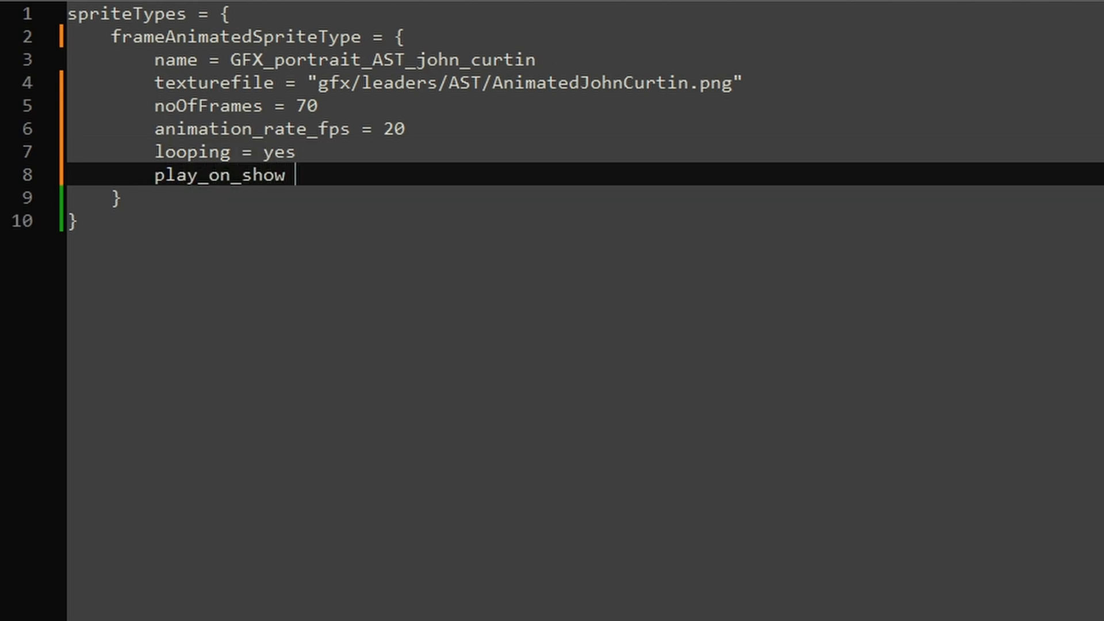
type("= yesp")
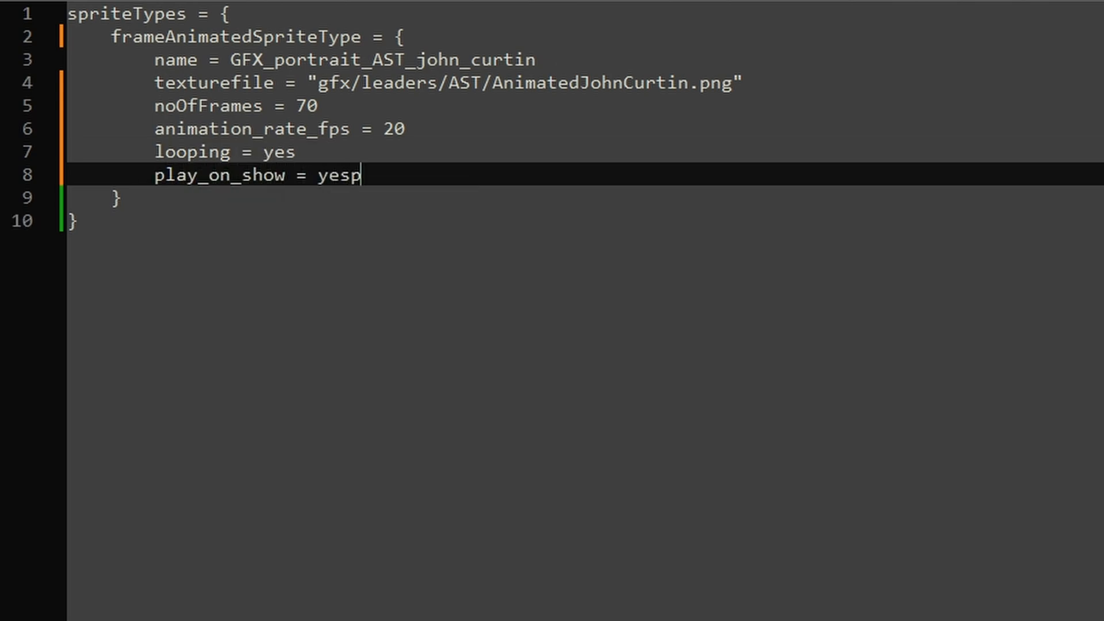
type("pause_")
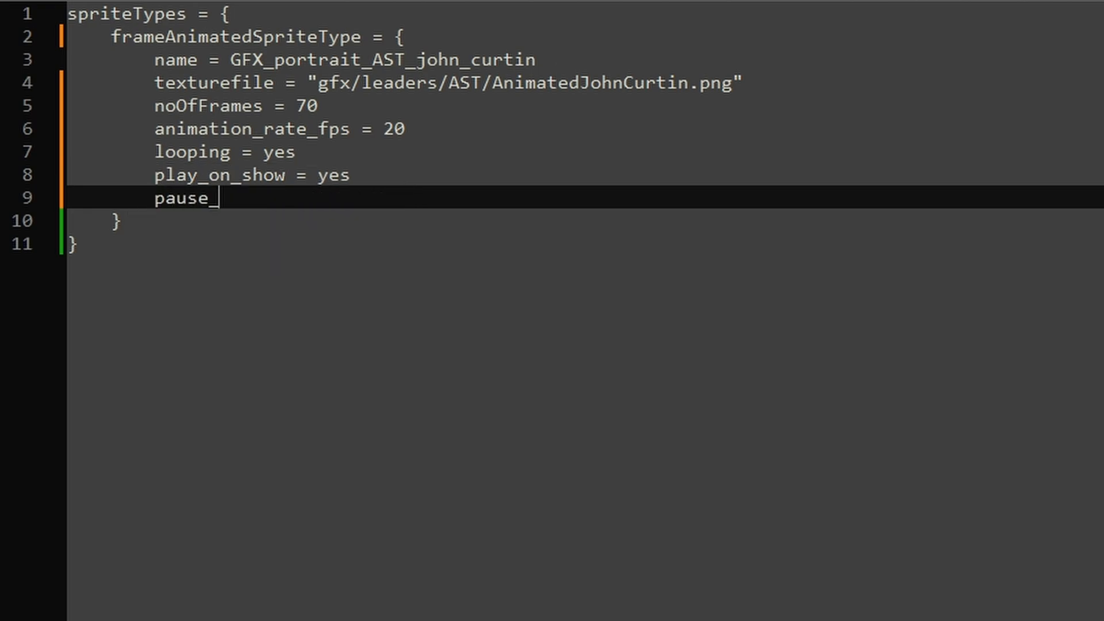
type("on_loop = 2")
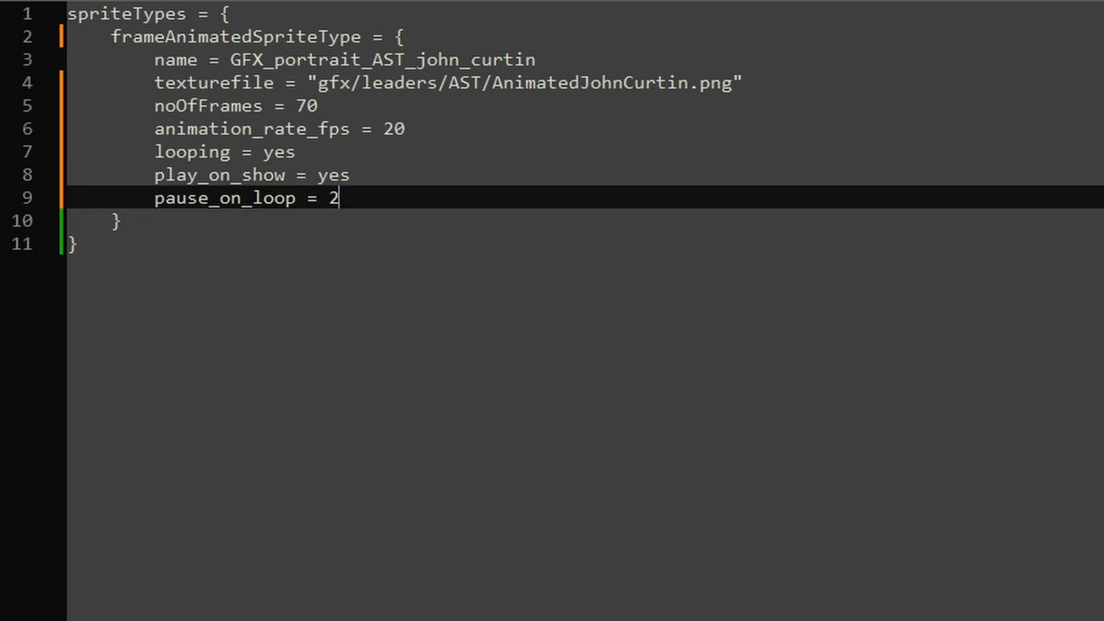
key("BackSpace")
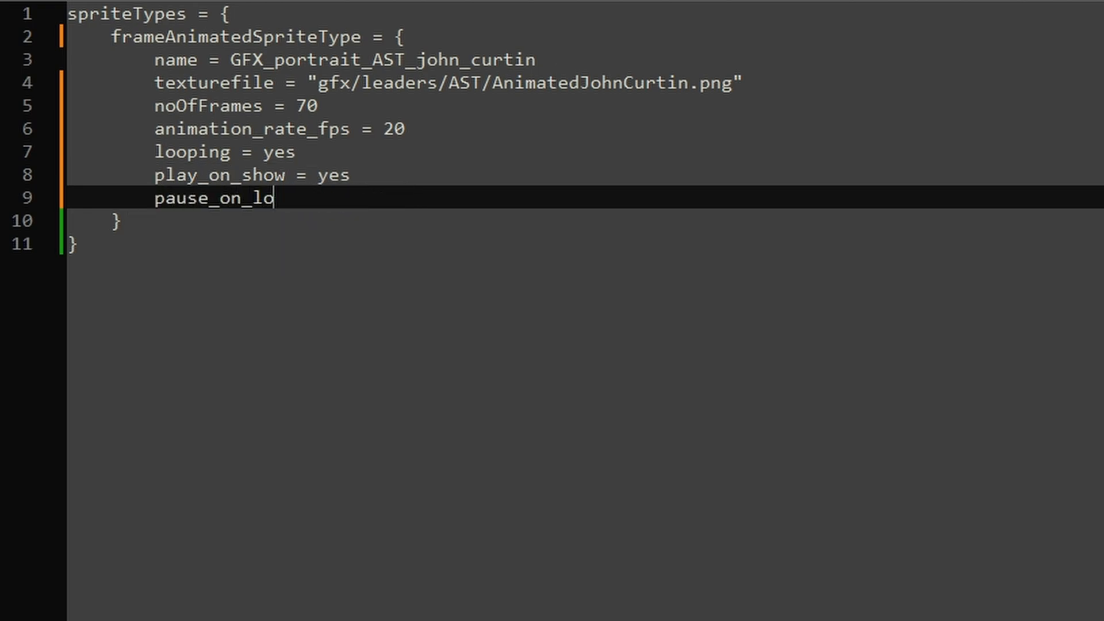
key("Backspace")
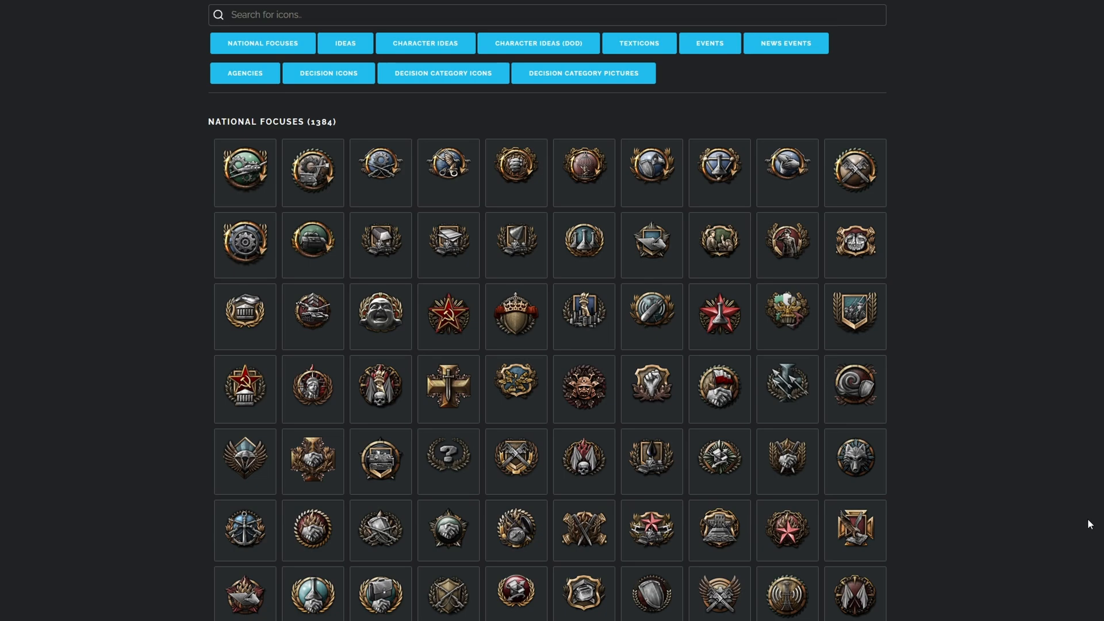
Step: Filter the national focus icons with the search term 'art'
type("art")
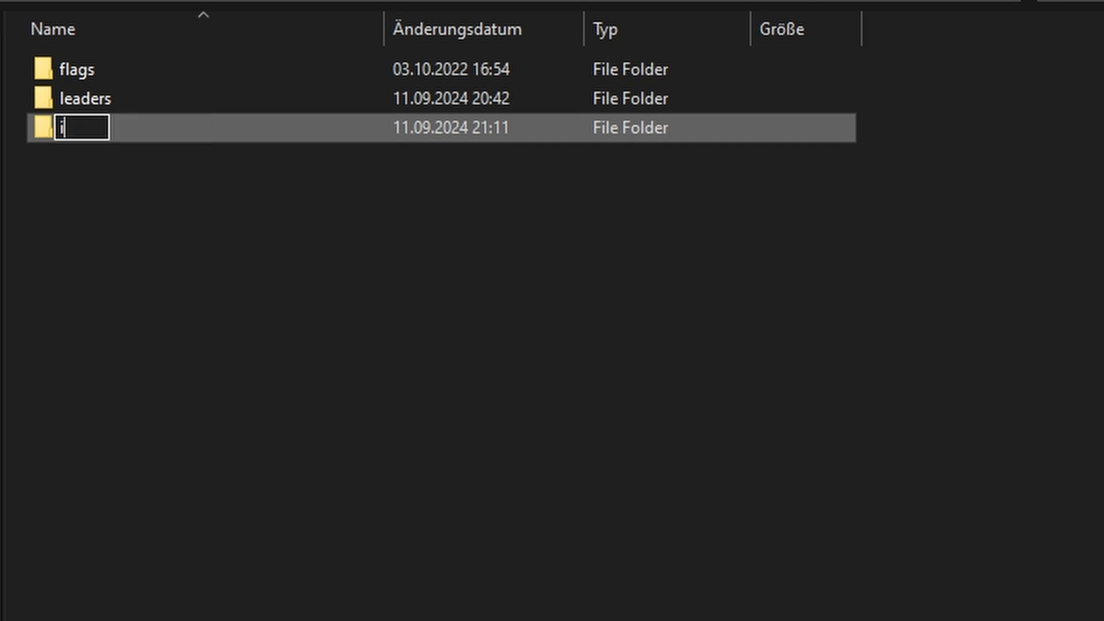
Step: Create folders named 'interface' and 'goals', then open goals.gfx
type("nterface")
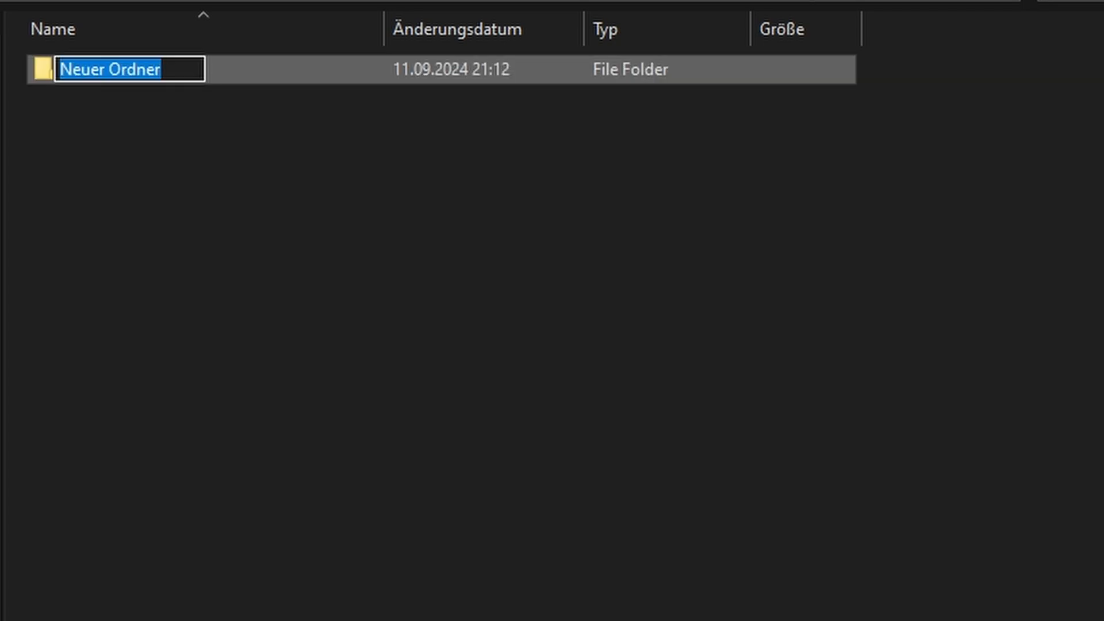
type("goals")
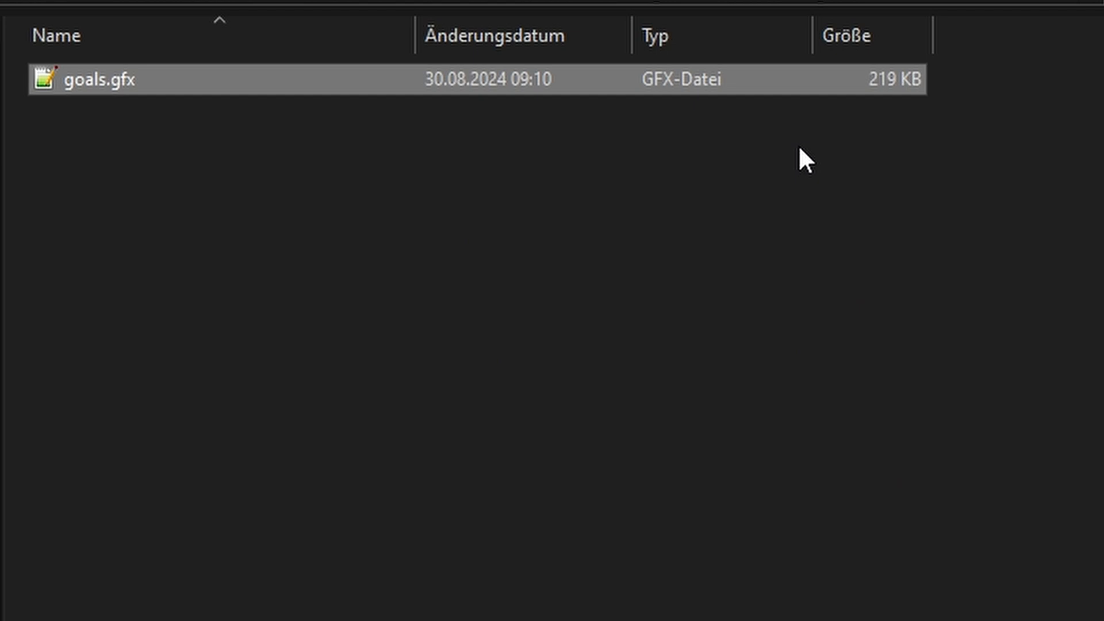
double_click(92, 78)
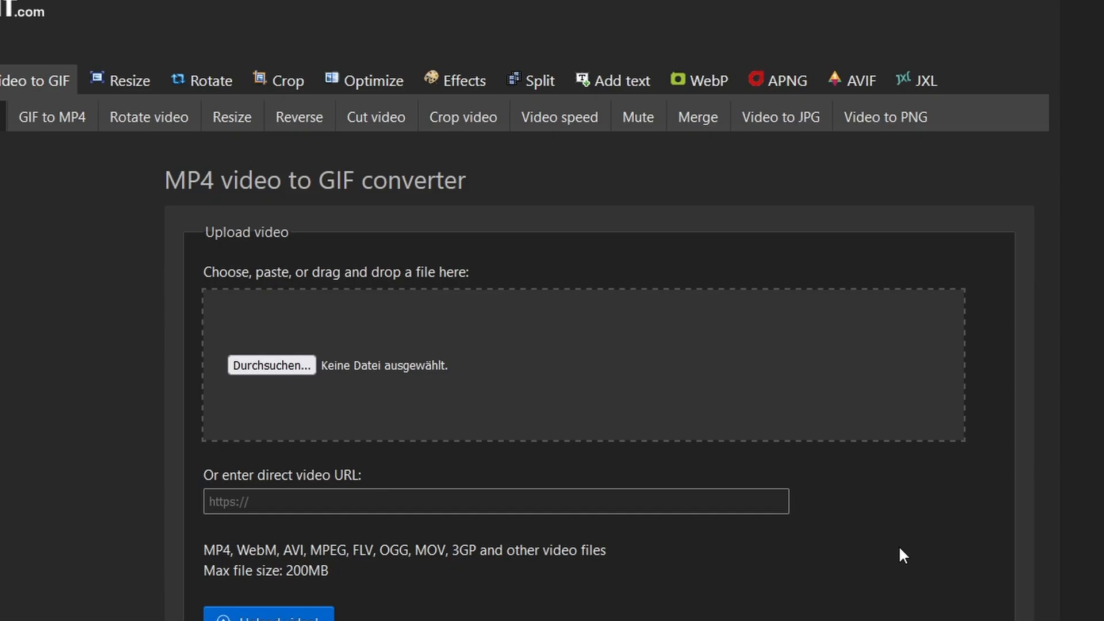
Step: Upload the game clip to ezgif, resize it to 80×60 pixels, and convert it to GIF
left_click(271, 365)
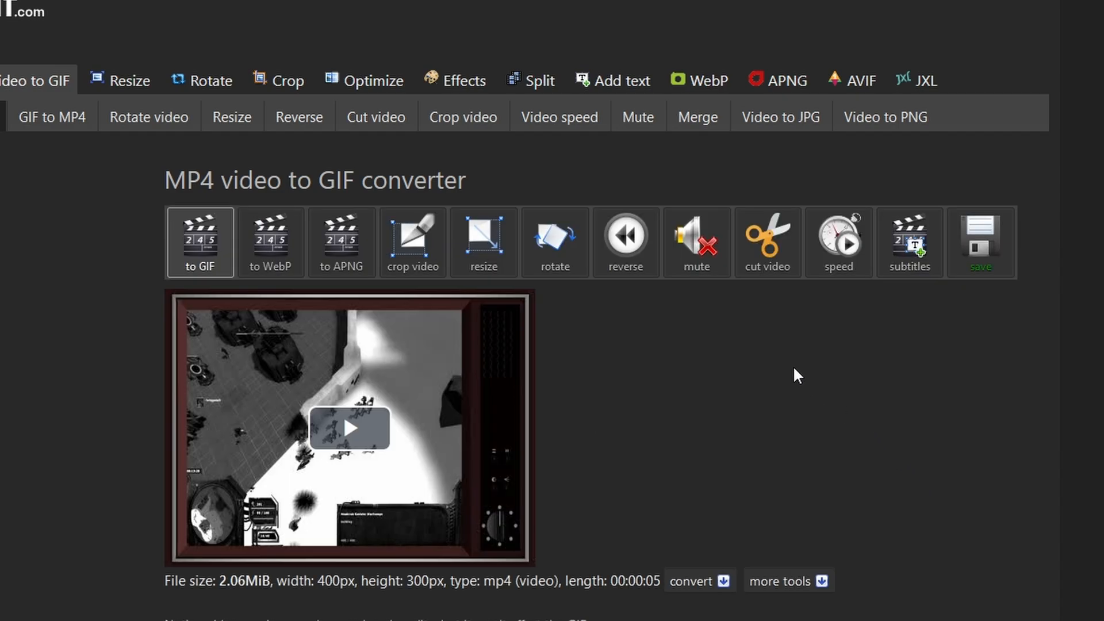
scroll("down", 3)
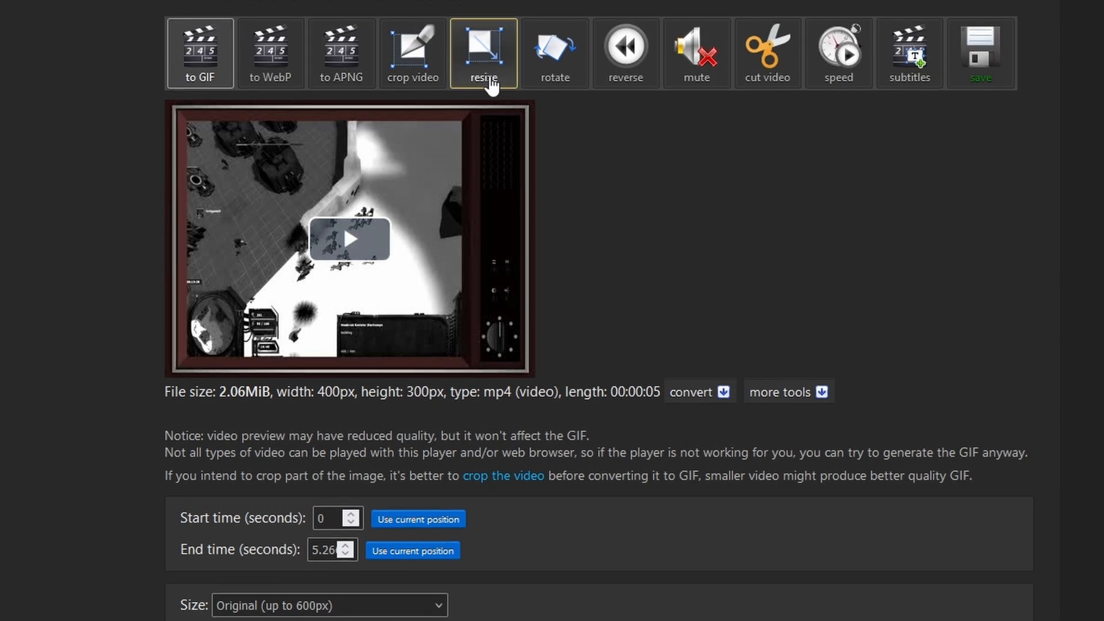
left_click(484, 53)
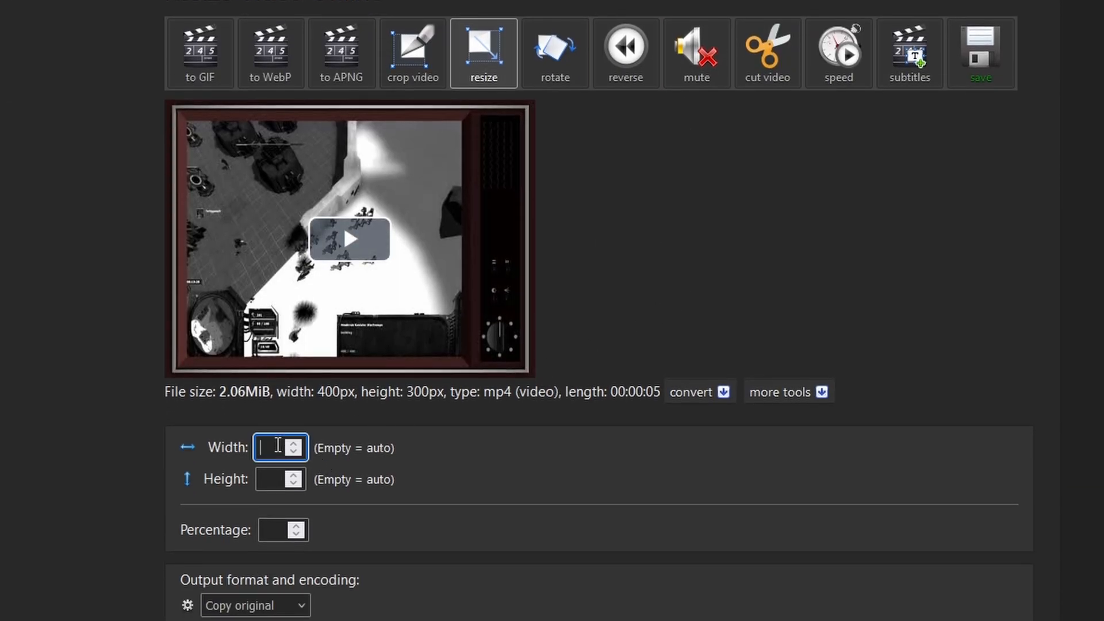
type("80")
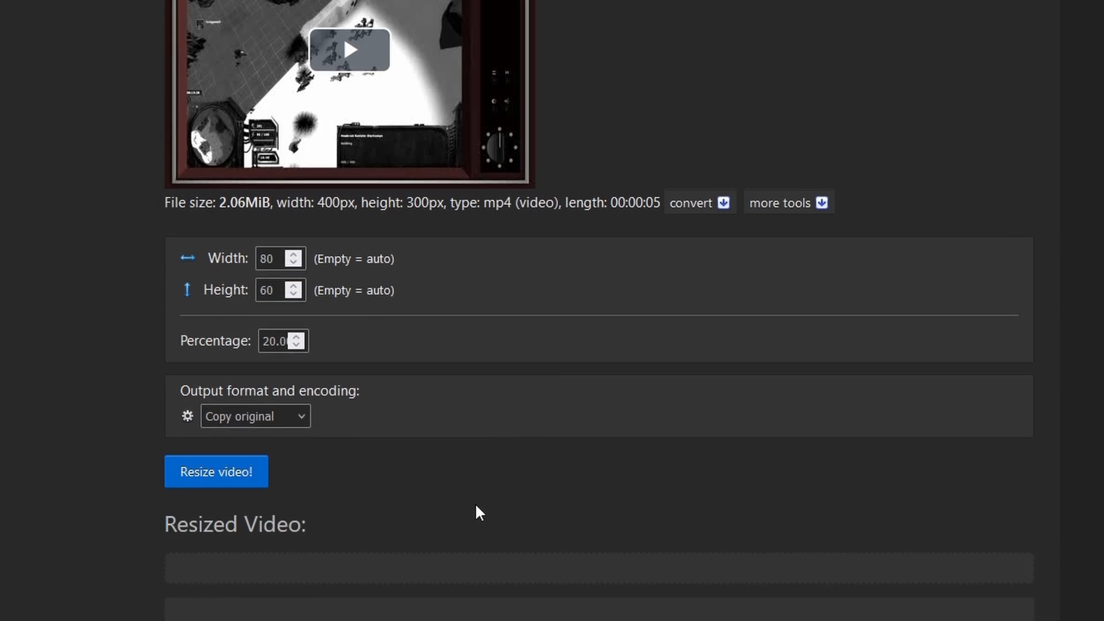
left_click(216, 471)
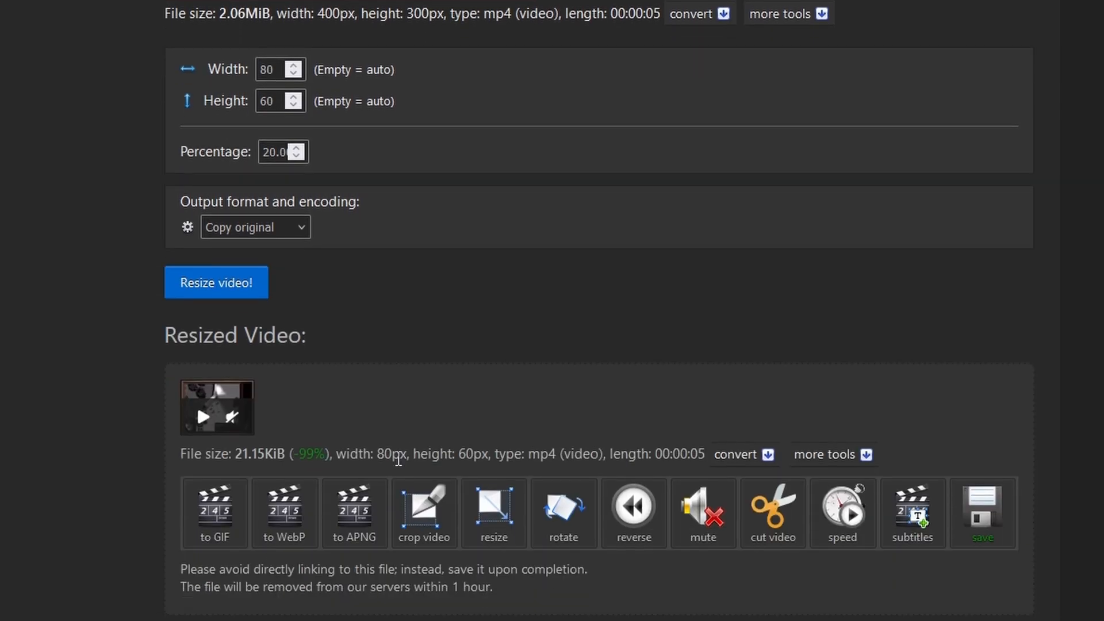
left_click(214, 512)
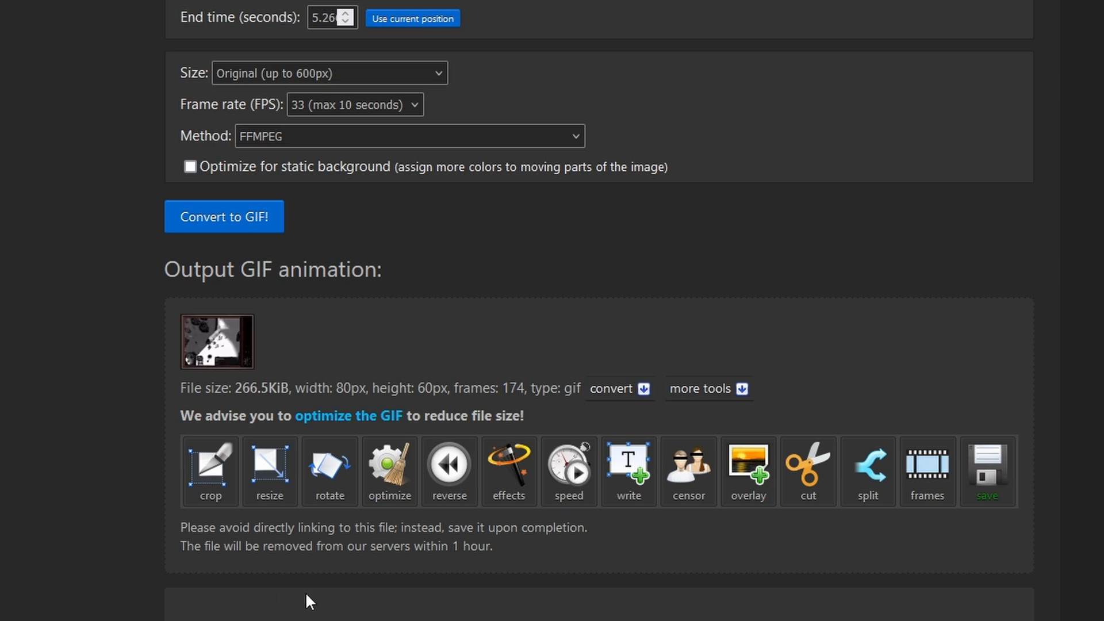
left_click(389, 471)
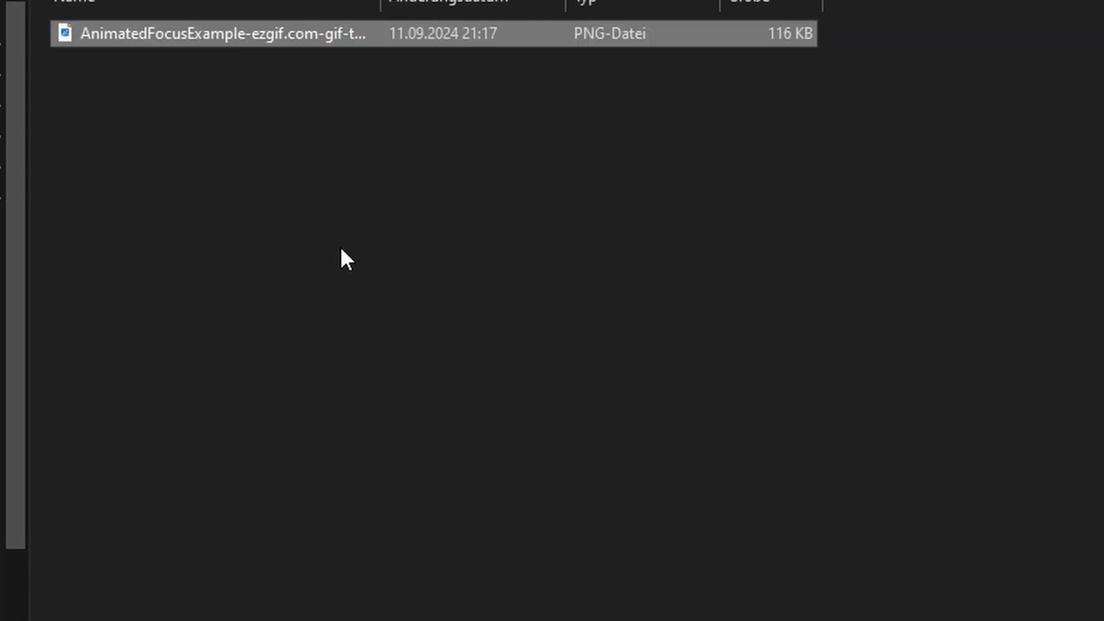
Step: Rename the downloaded ezgif PNG to 'AnimatedArt.png'
type("AnimatedArt.png")
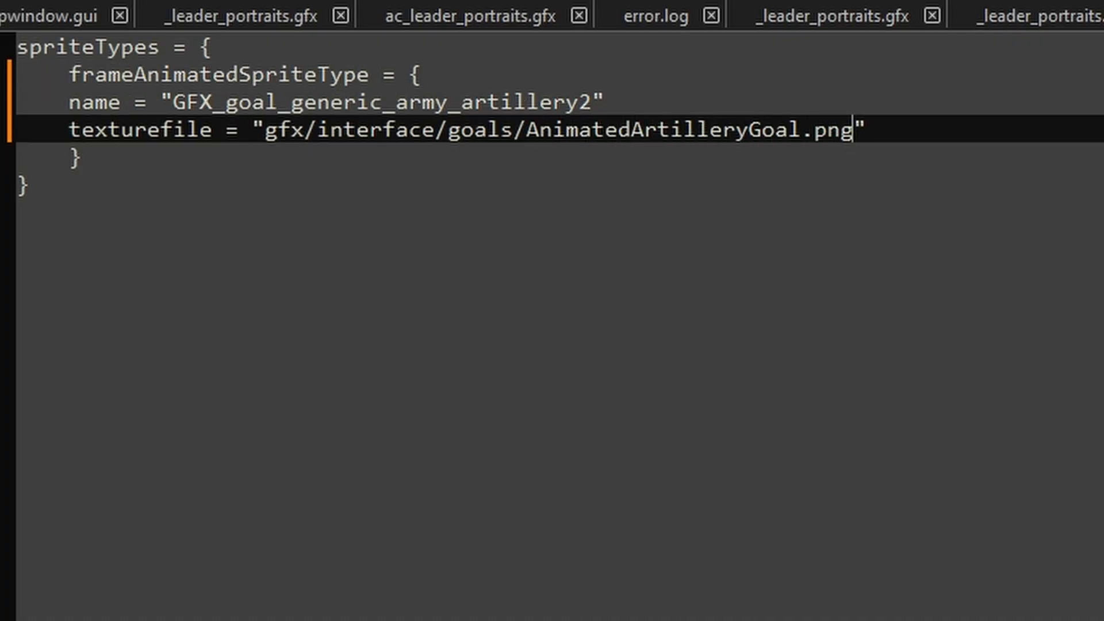
Step: Add 'noOfFrames = 66' to the artillery goal sprite definition
type("noOfFrames = 66")
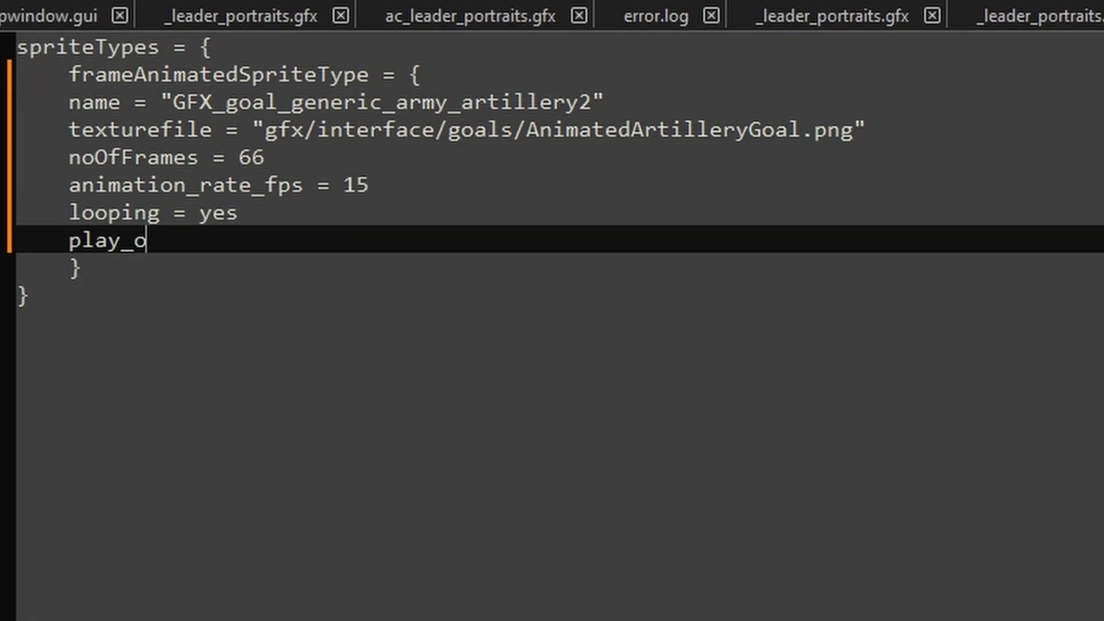